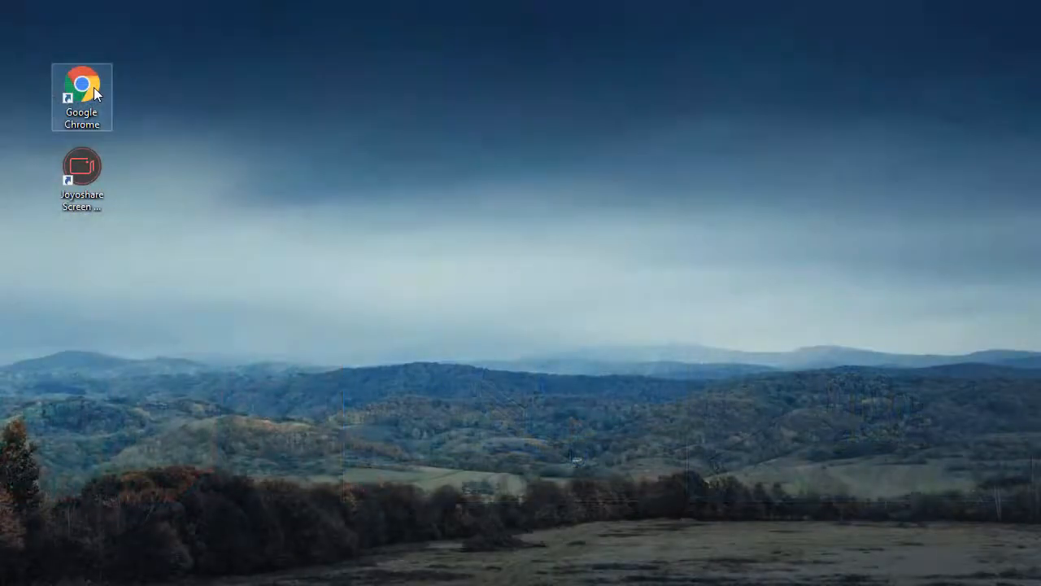
# - Launch Google Chrome from the desktop and open the Apps page
pyautogui.doubleClick(82, 85)
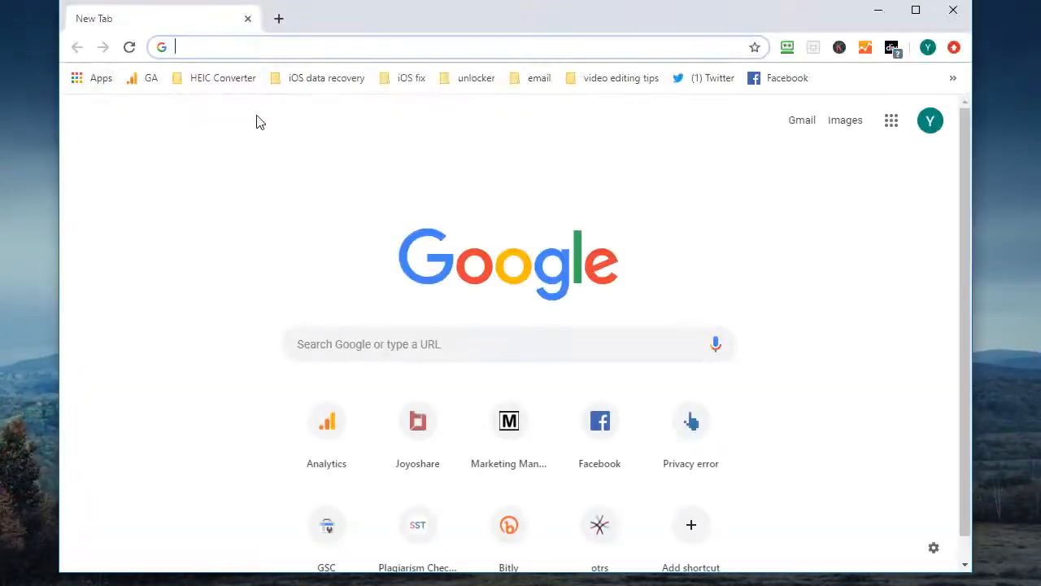
pyautogui.click(92, 78)
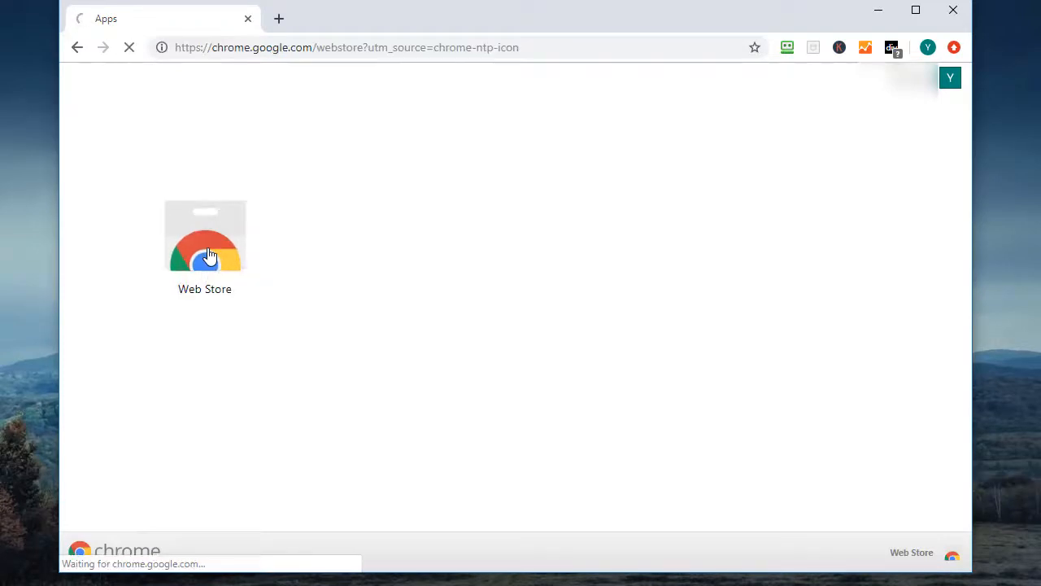
# - Search the Web Store for 'vimeo video downloader' and install Video Downloader professional
pyautogui.click(205, 244)
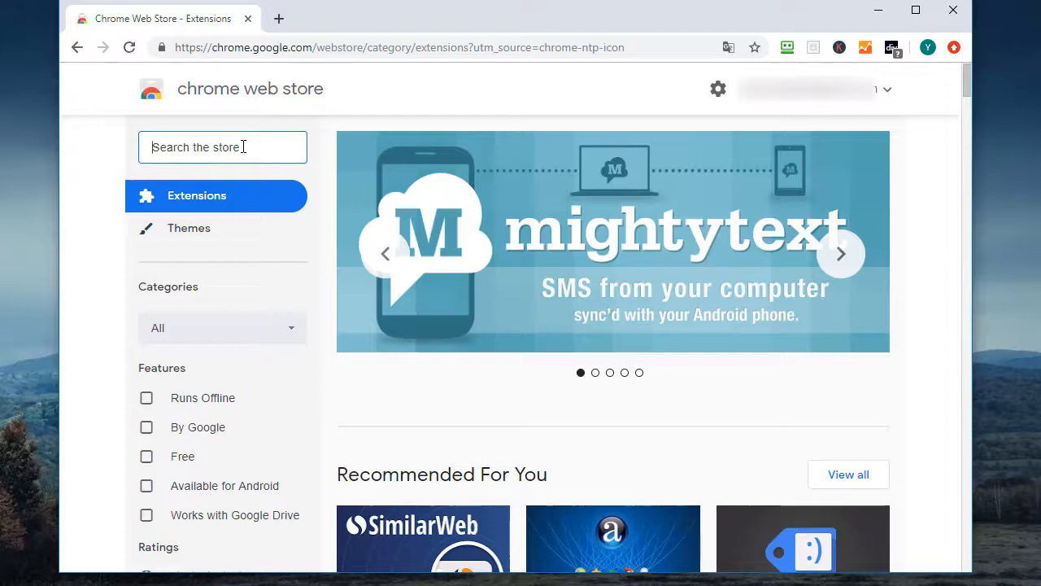
pyautogui.write('vimeo')
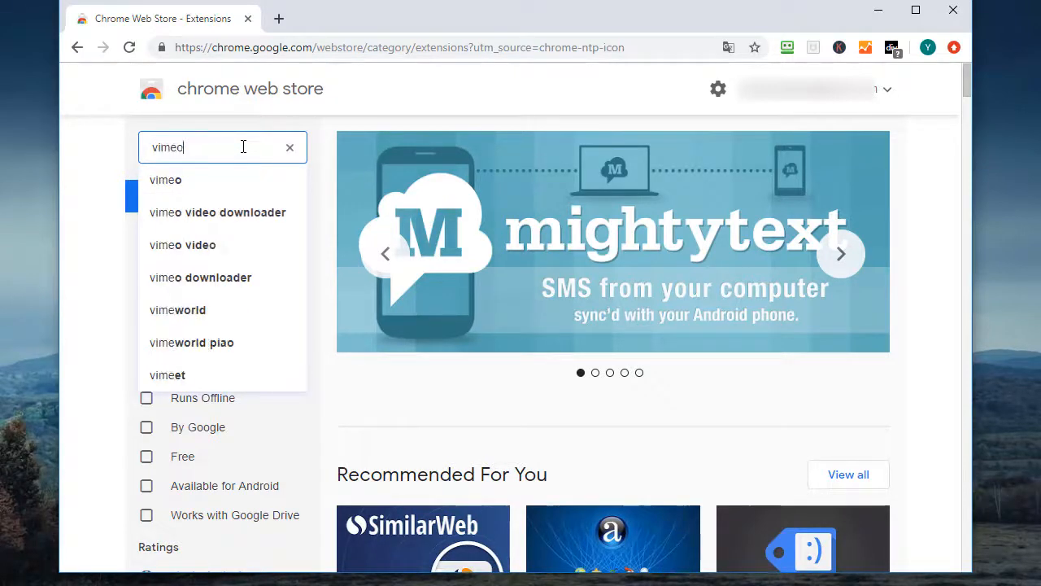
pyautogui.click(217, 213)
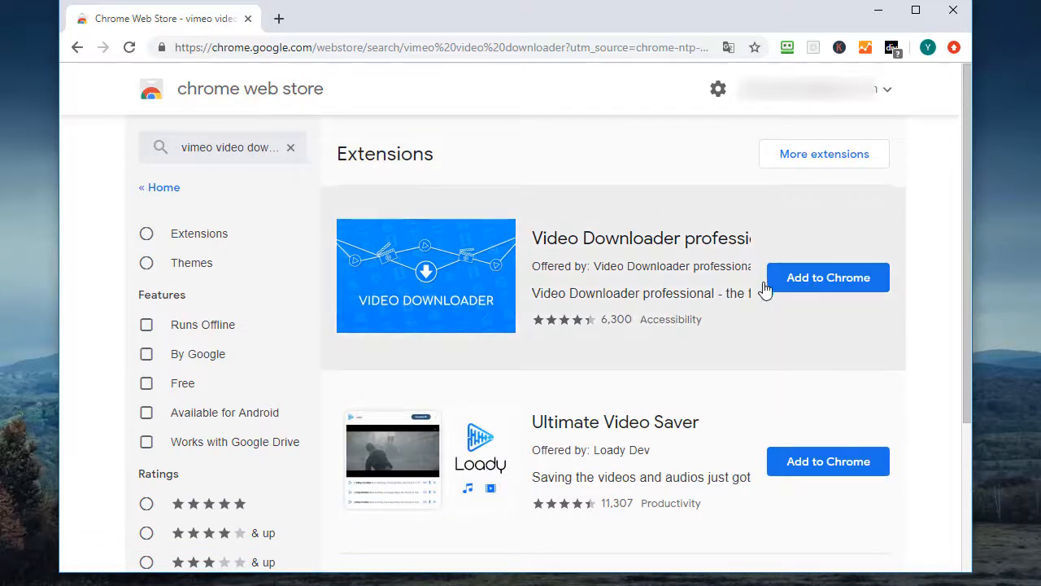
pyautogui.moveTo(698, 245)
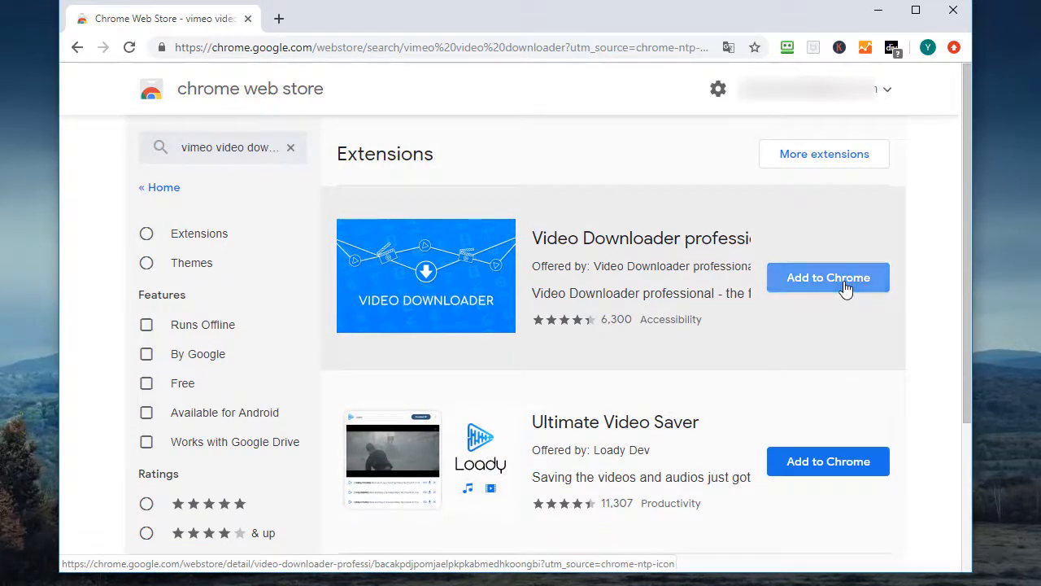
pyautogui.click(828, 277)
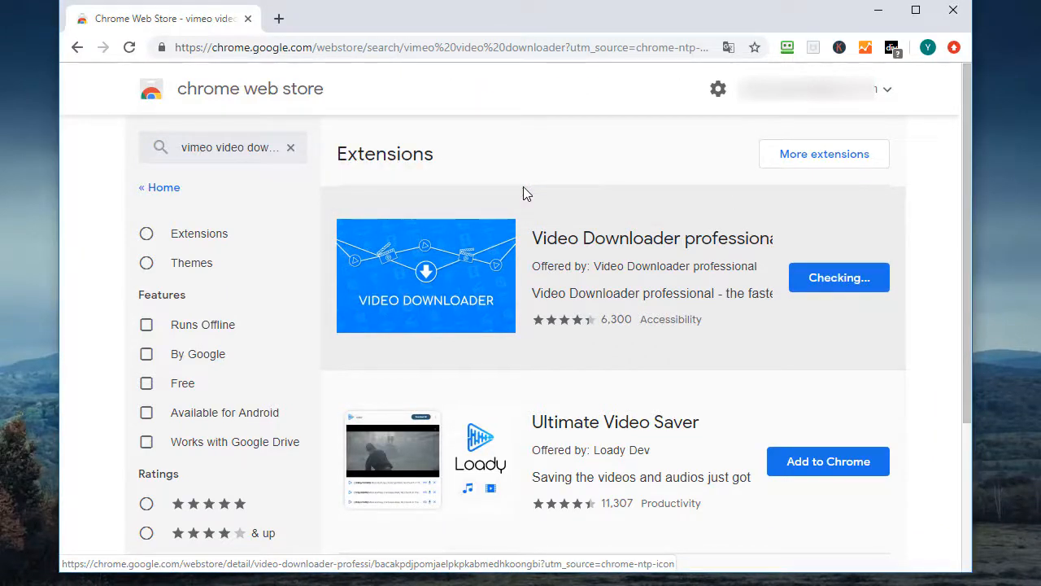
pyautogui.click(839, 277)
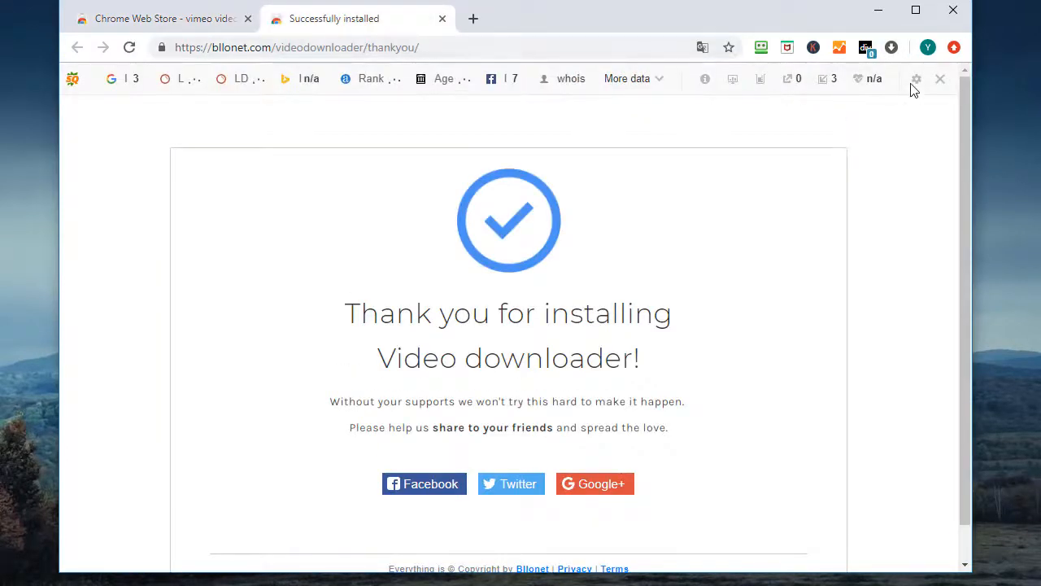
pyautogui.moveTo(891, 47)
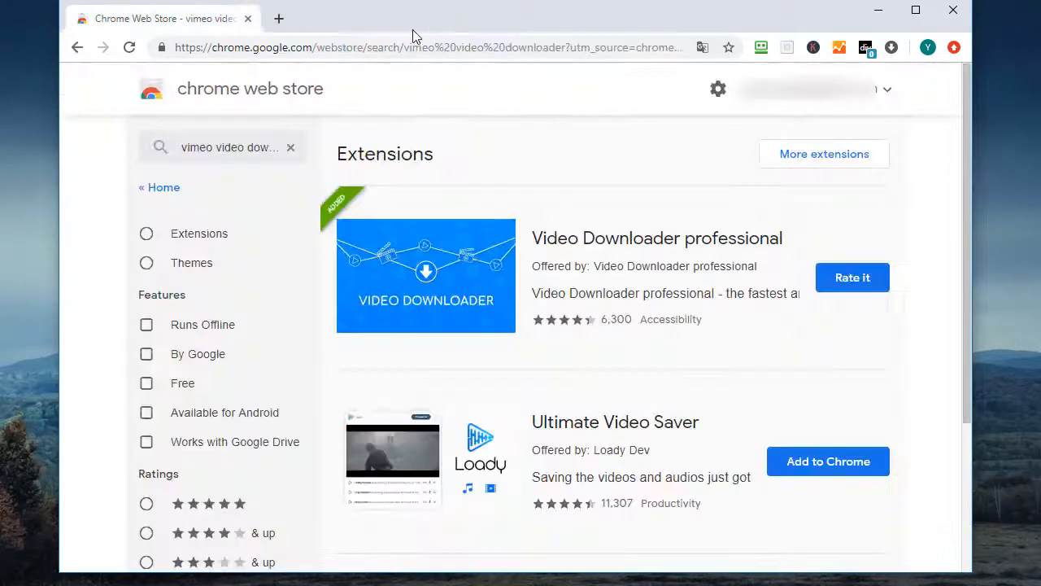
pyautogui.click(280, 18)
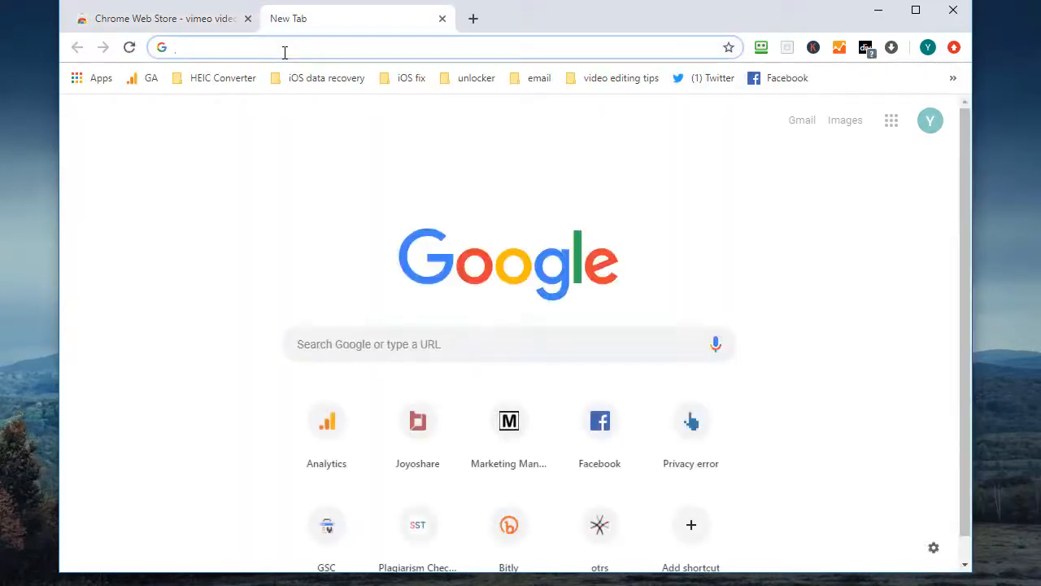
pyautogui.write('https://vimeo.com')
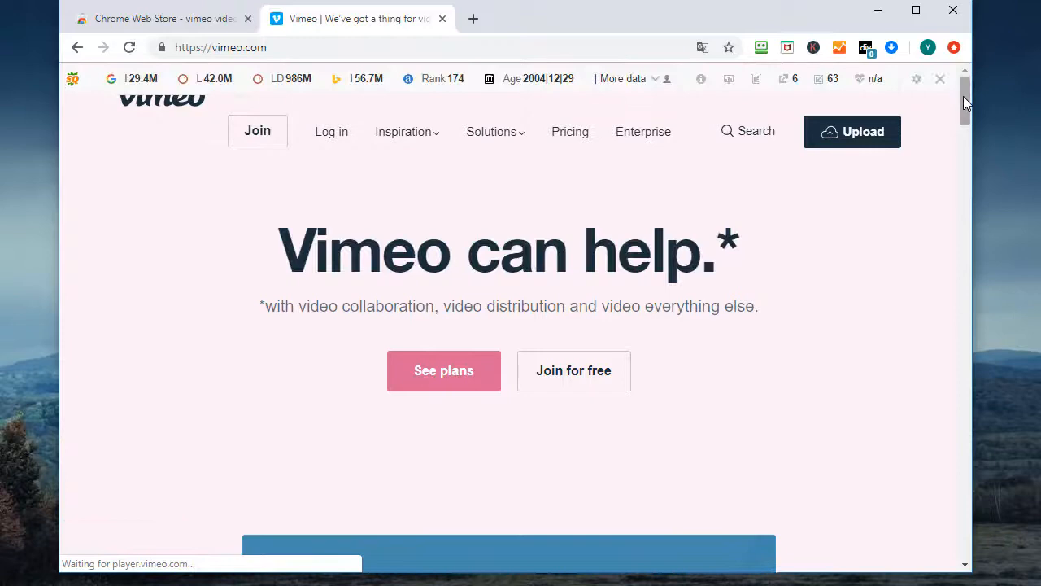
pyautogui.scroll(-3)
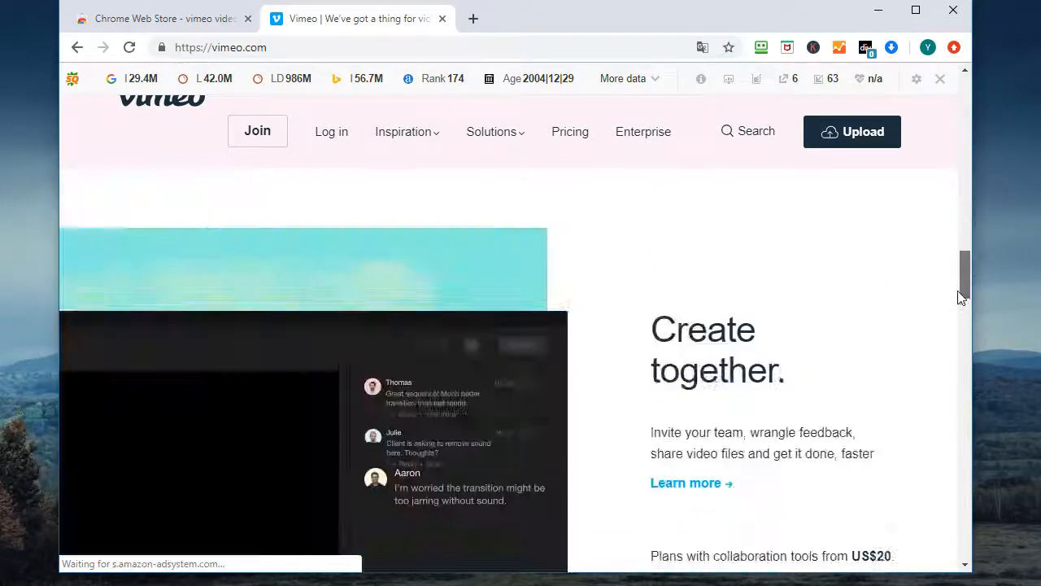
pyautogui.scroll(-3)
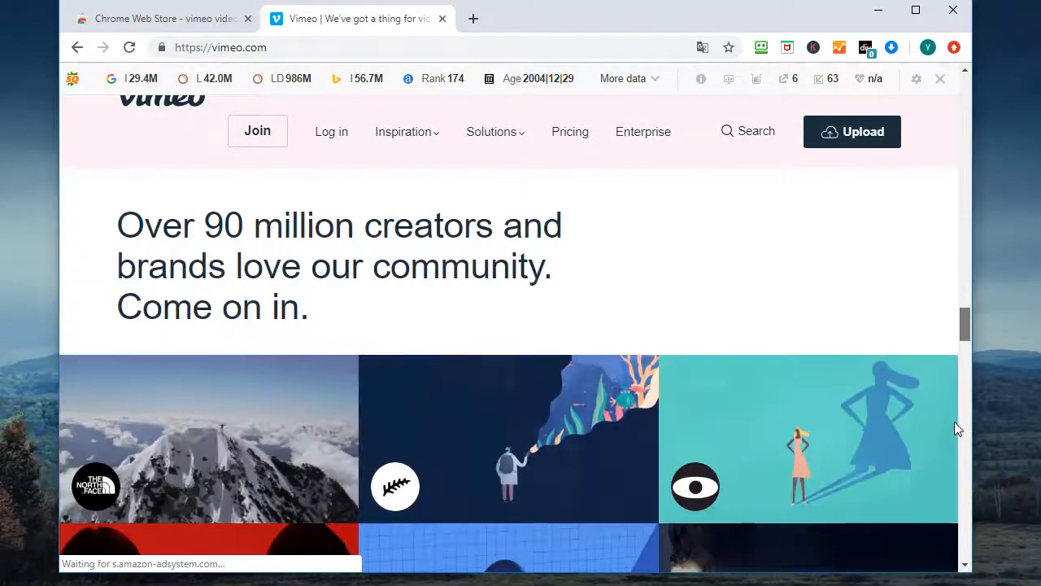
pyautogui.scroll(-3)
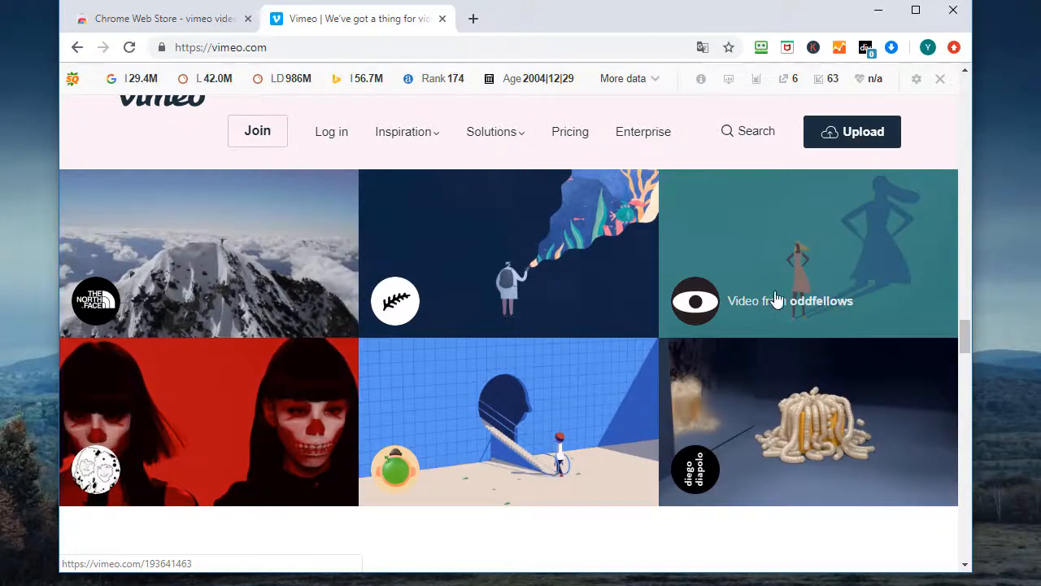
# - Open the oddfellows 'Airbnb - Hospitality' video page and start it playing
pyautogui.click(776, 252)
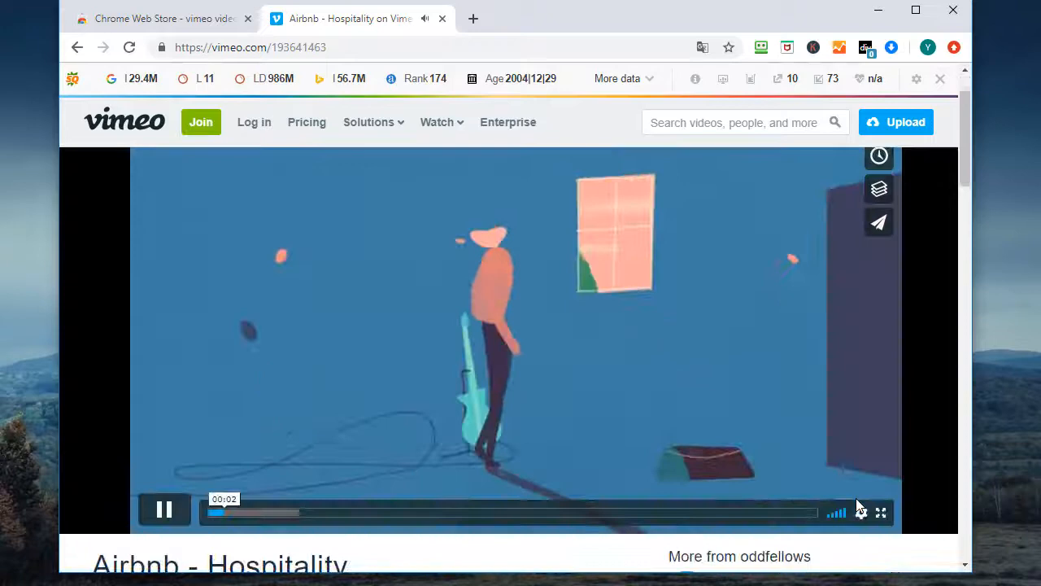
pyautogui.click(861, 512)
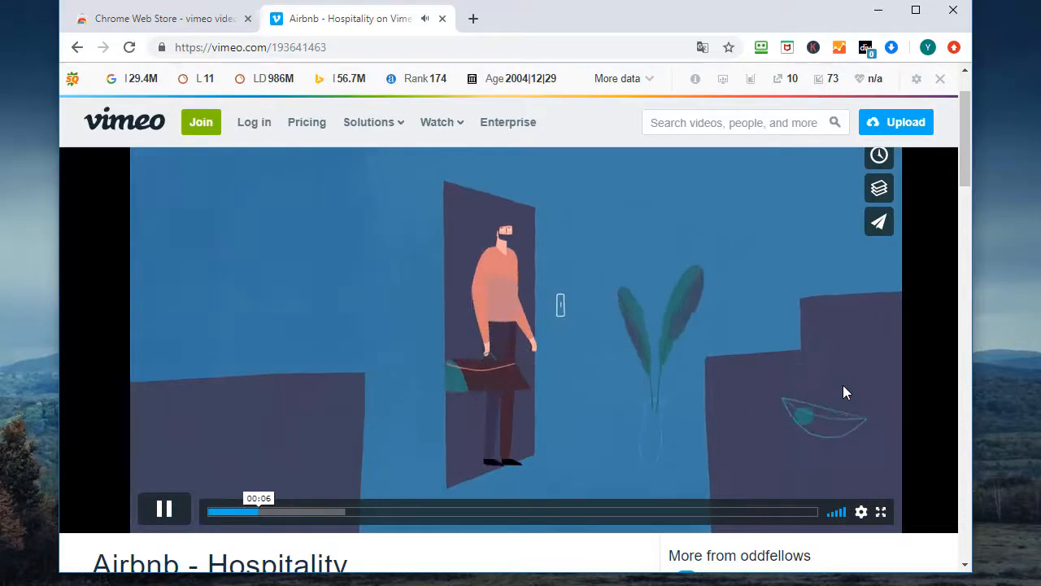
pyautogui.moveTo(906, 56)
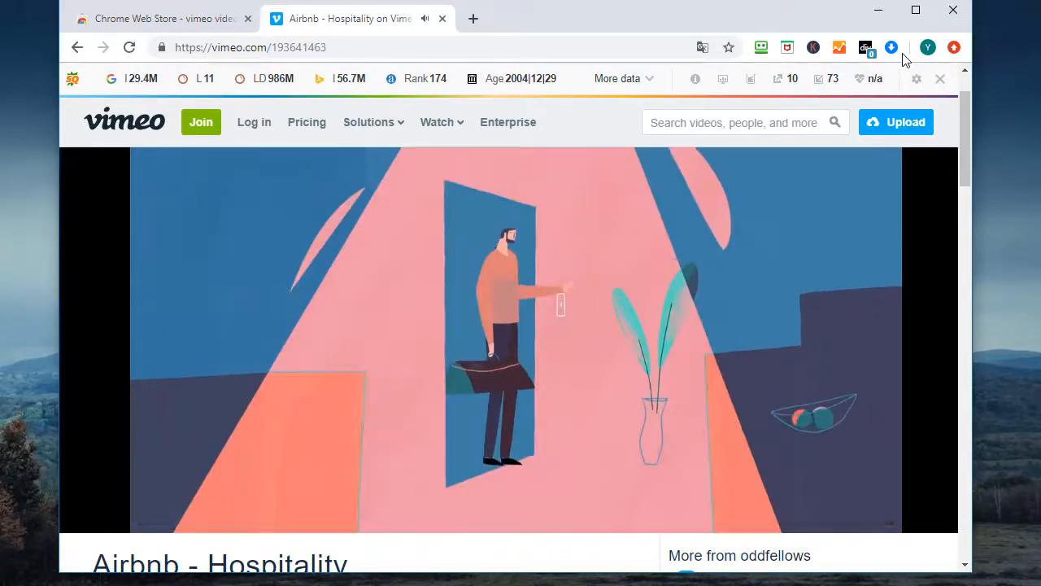
pyautogui.moveTo(892, 47)
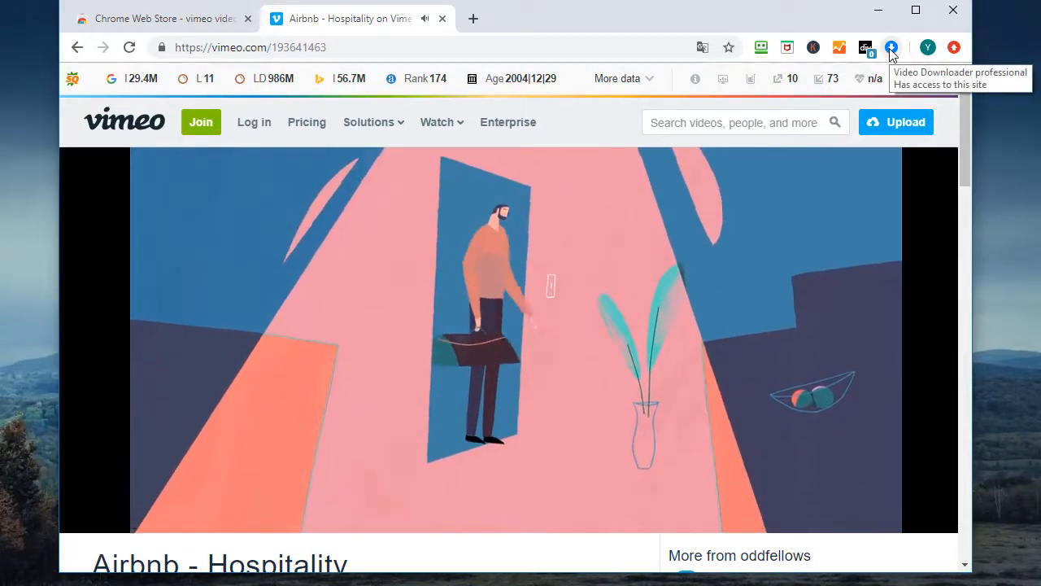
# - Download the 16 MB video via the extension, then dismiss its popup and the downloads bar
pyautogui.click(891, 47)
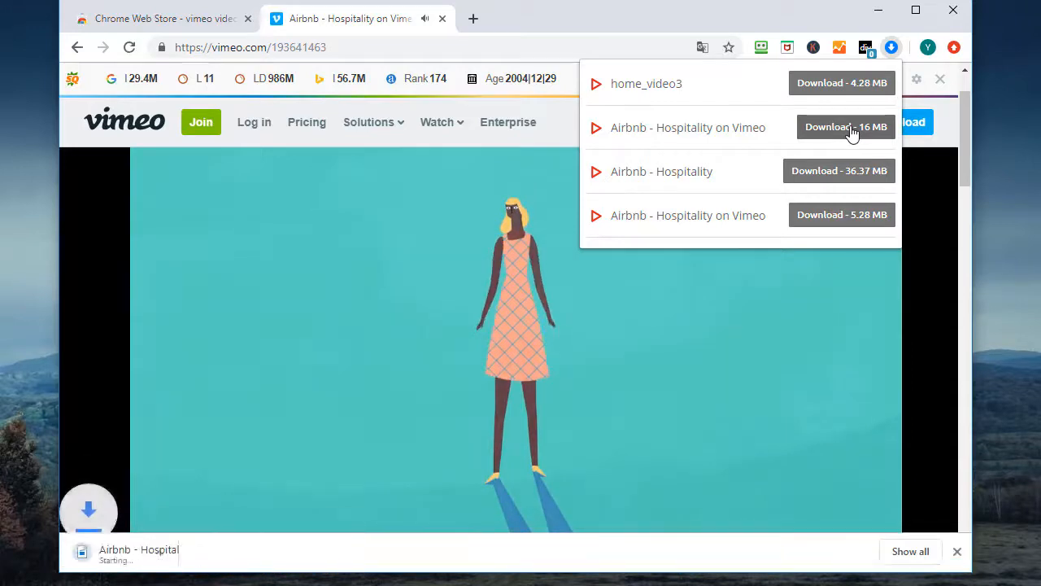
pyautogui.click(846, 127)
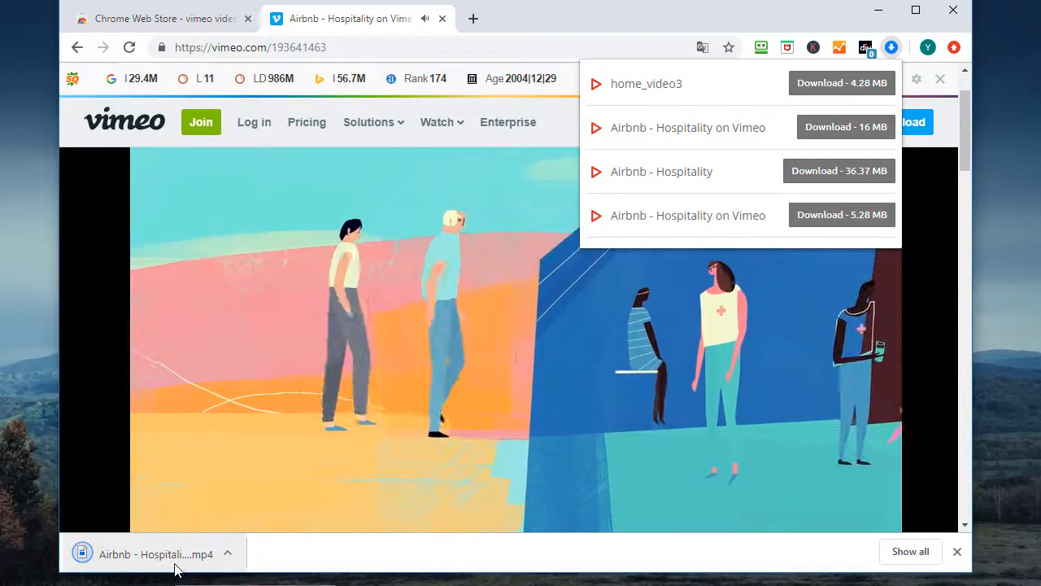
pyautogui.click(941, 79)
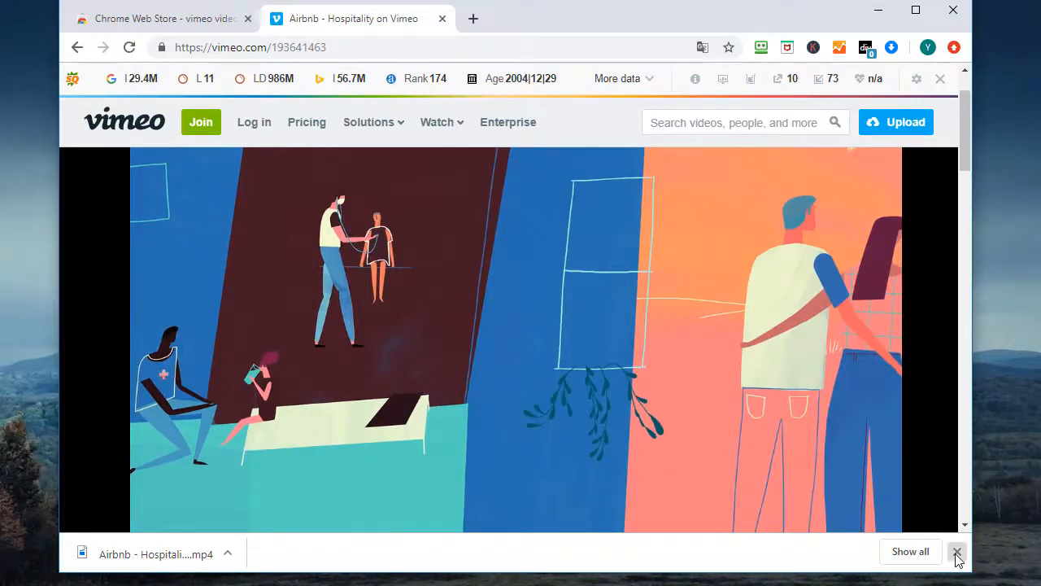
pyautogui.click(957, 551)
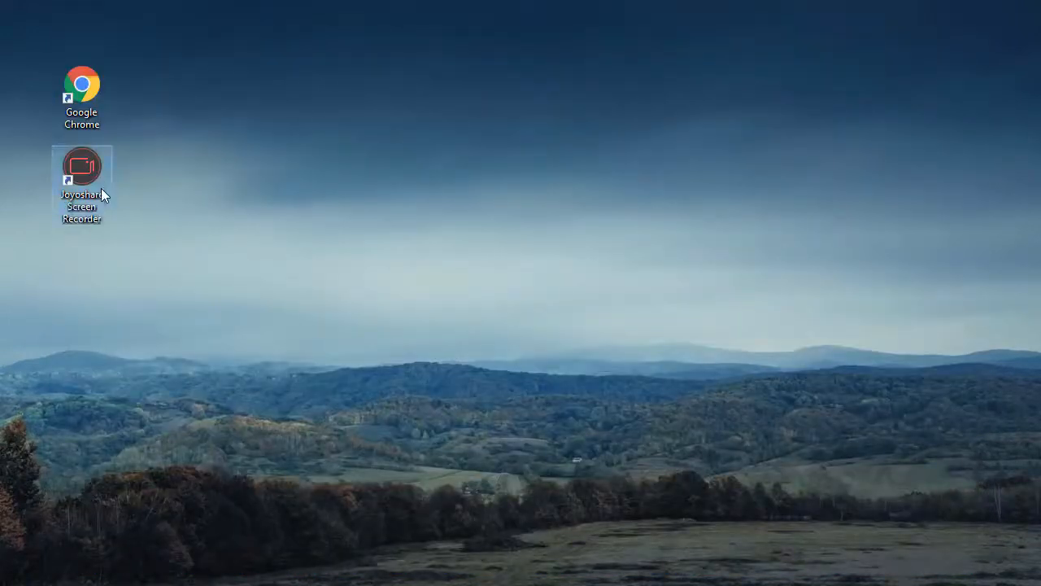
# - Launch Joyoshare Screen Recorder from its desktop shortcut
pyautogui.doubleClick(82, 166)
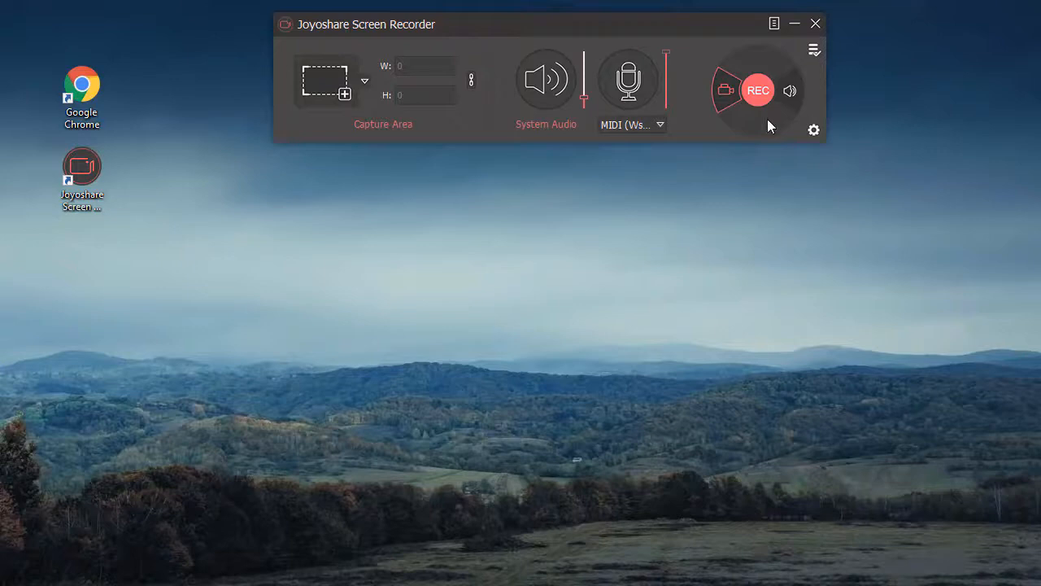
pyautogui.moveTo(723, 97)
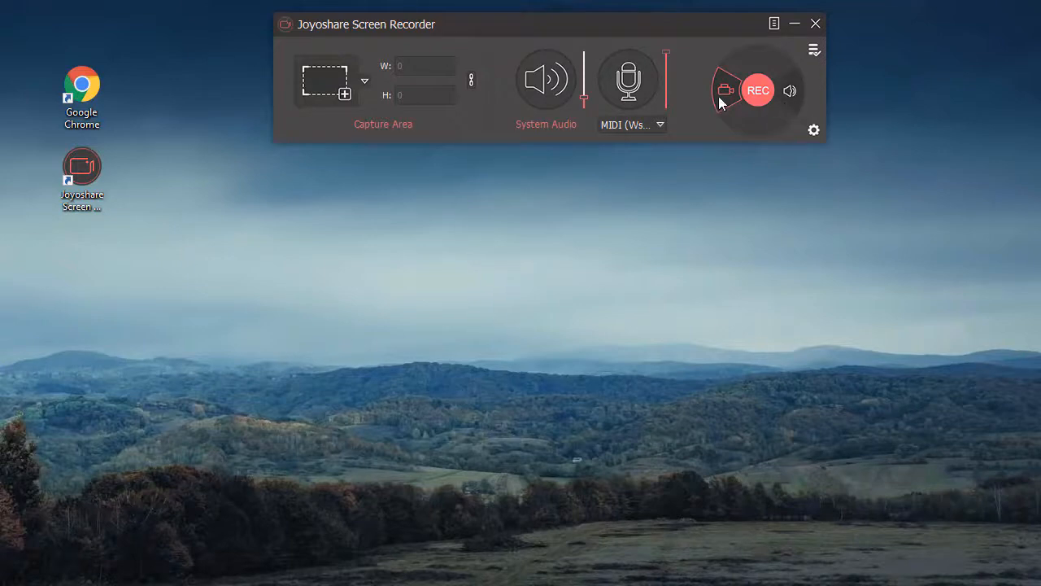
pyautogui.moveTo(346, 94)
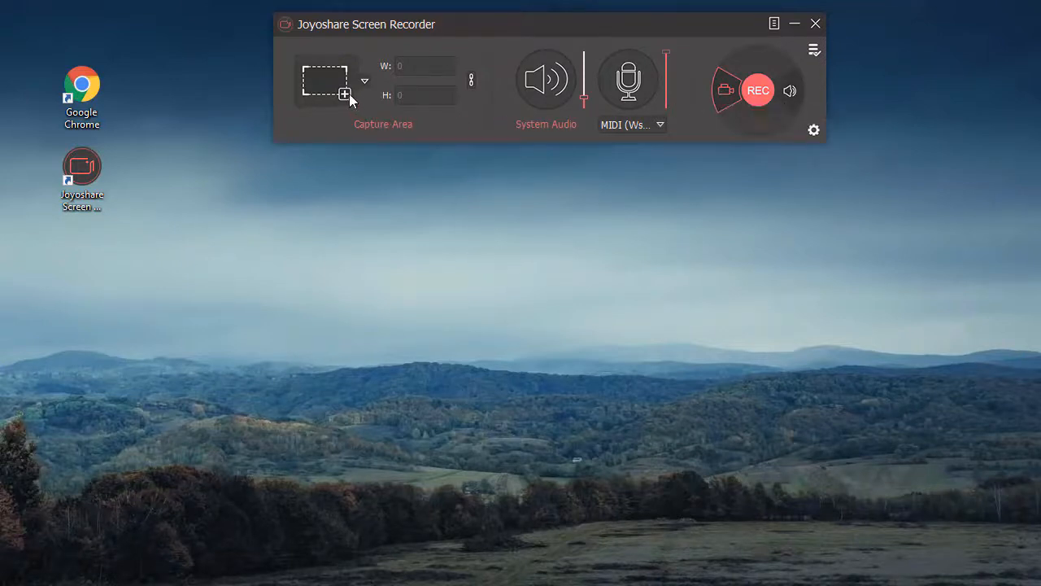
# - Drag the capture frame to fit the Vimeo player at 952 by 472, and open the recording settings
pyautogui.click(344, 93)
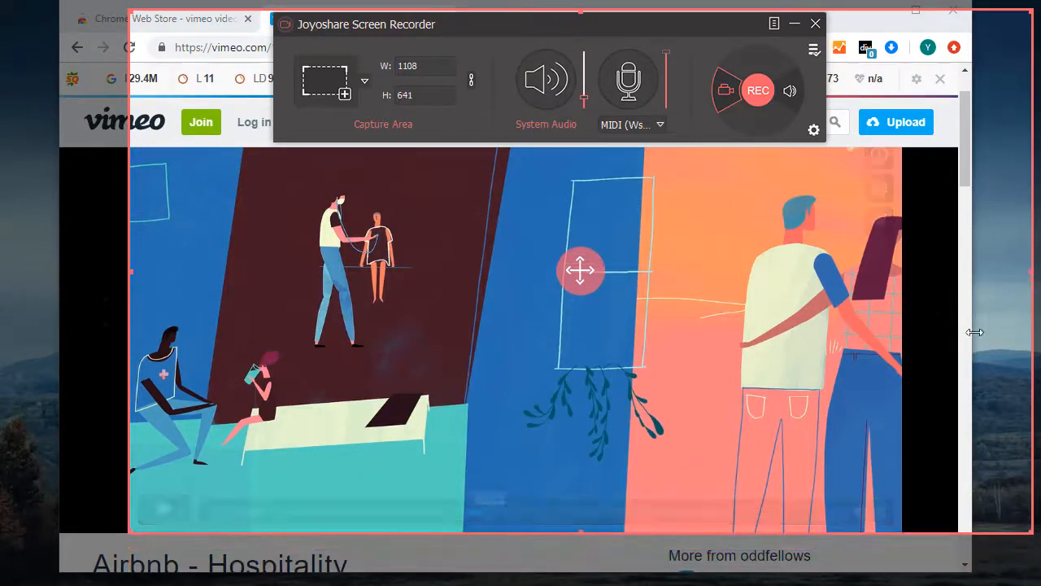
pyautogui.moveTo(974, 332); pyautogui.dragTo(959, 293)
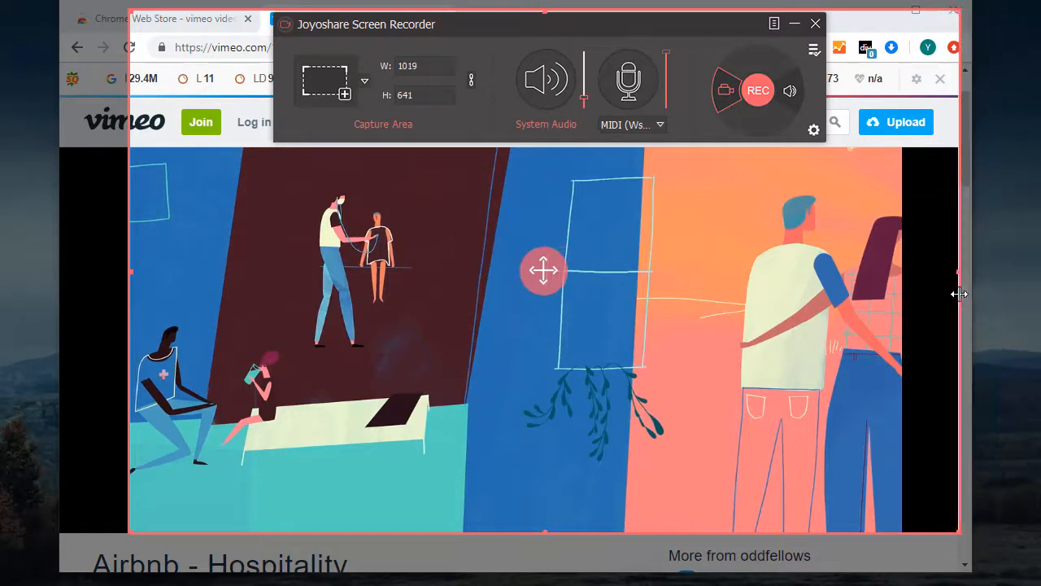
pyautogui.moveTo(958, 293); pyautogui.dragTo(909, 310)
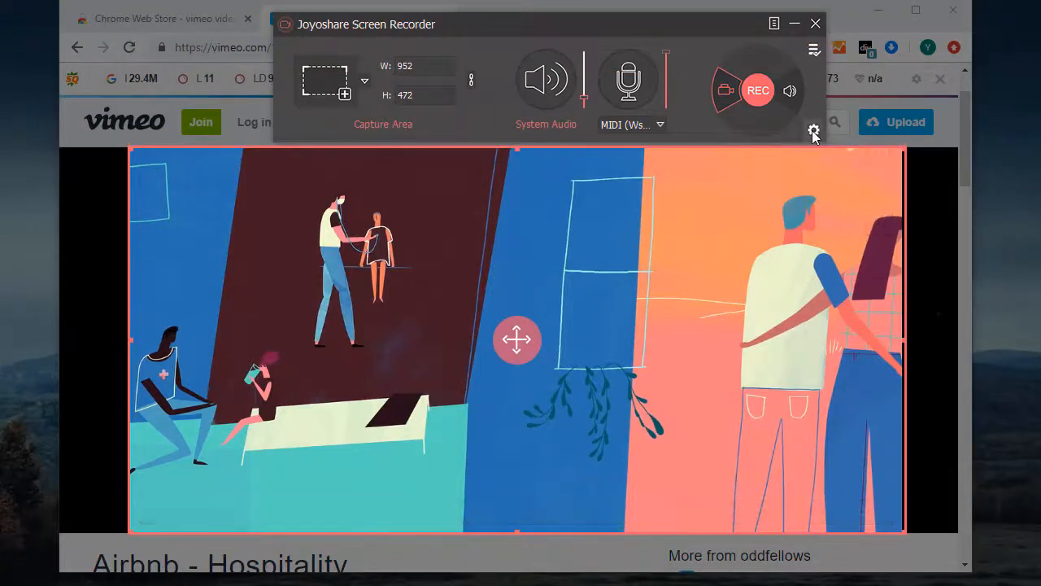
pyautogui.click(813, 131)
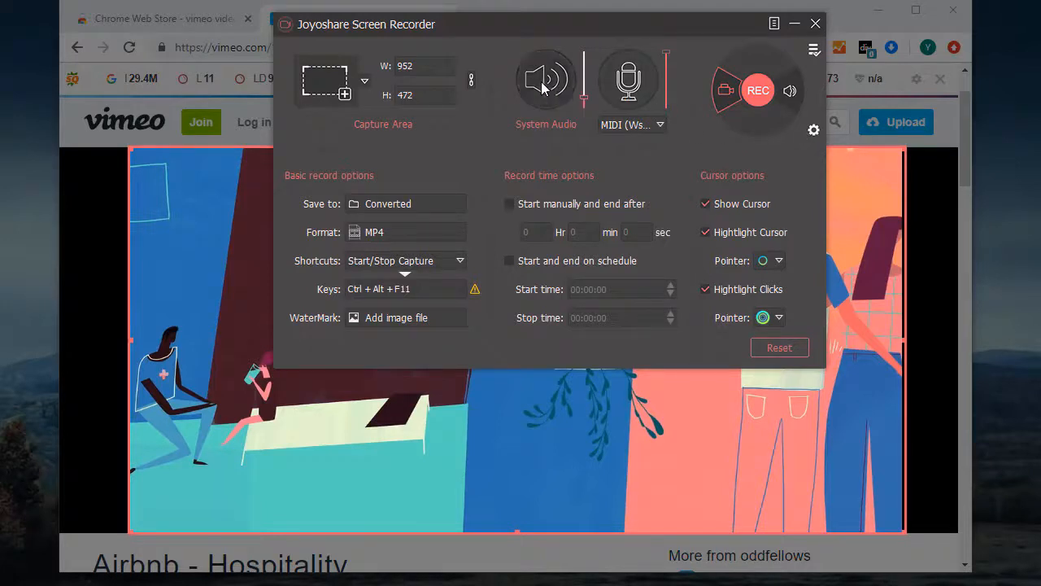
pyautogui.moveTo(629, 81)
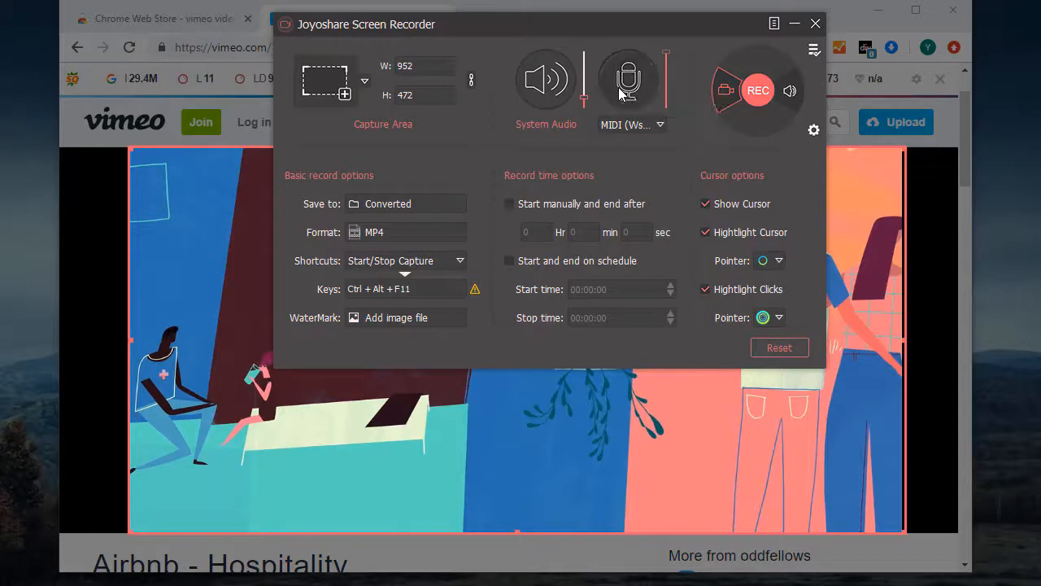
# - Switch off microphone recording, keeping System Audio enabled
pyautogui.click(628, 79)
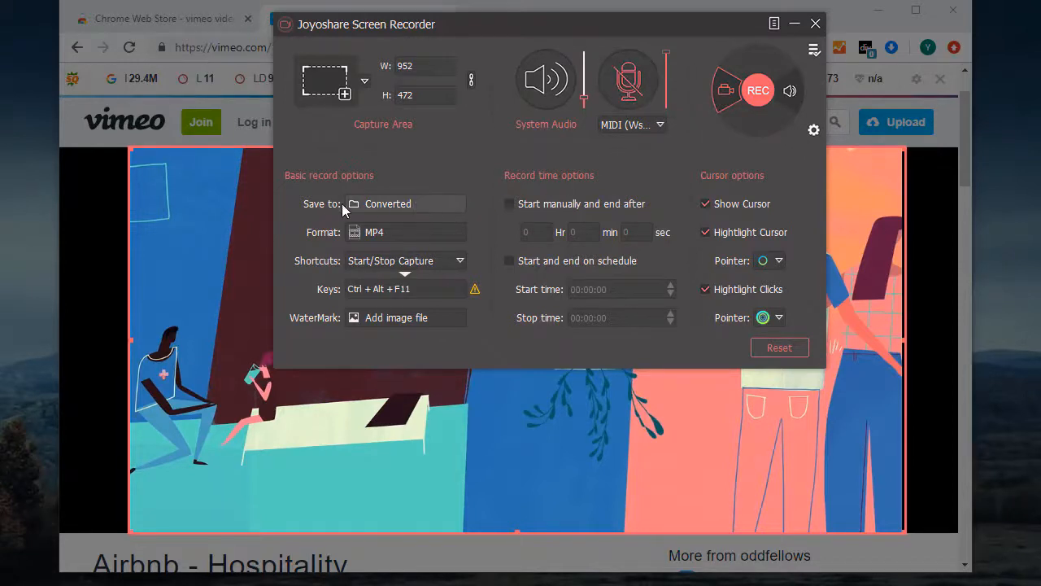
pyautogui.moveTo(410, 239)
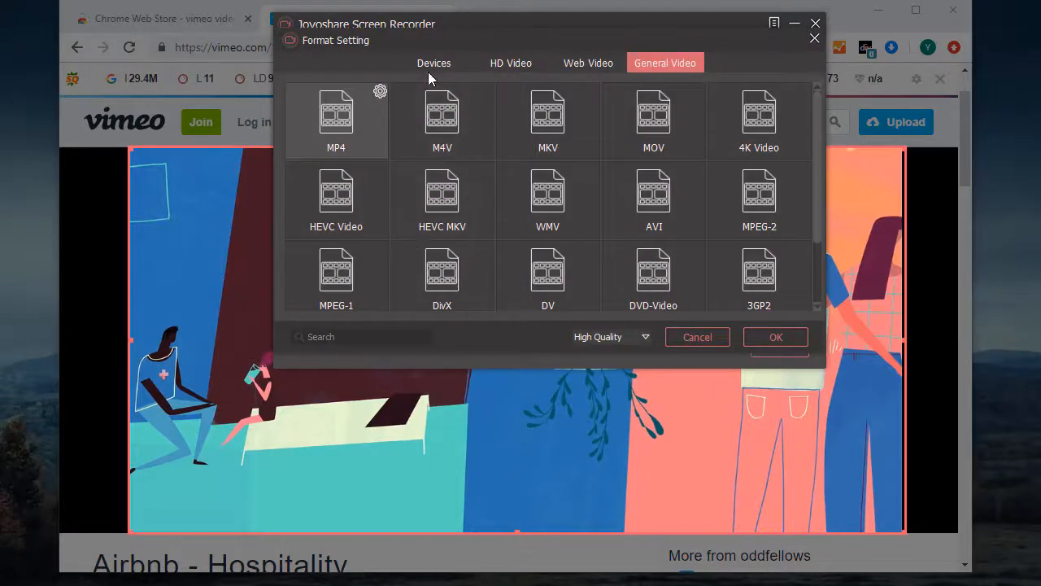
pyautogui.click(511, 63)
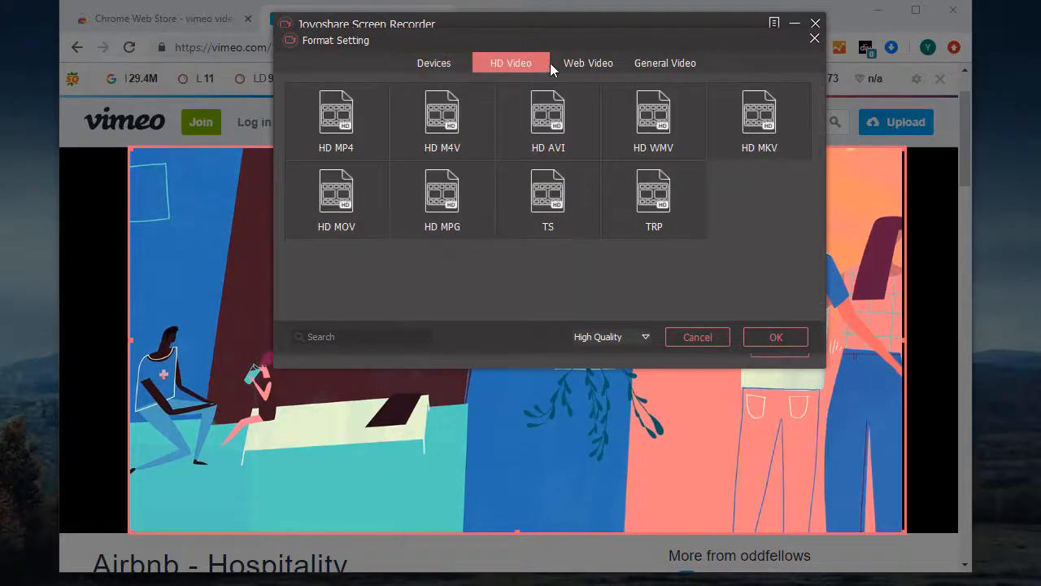
pyautogui.click(587, 63)
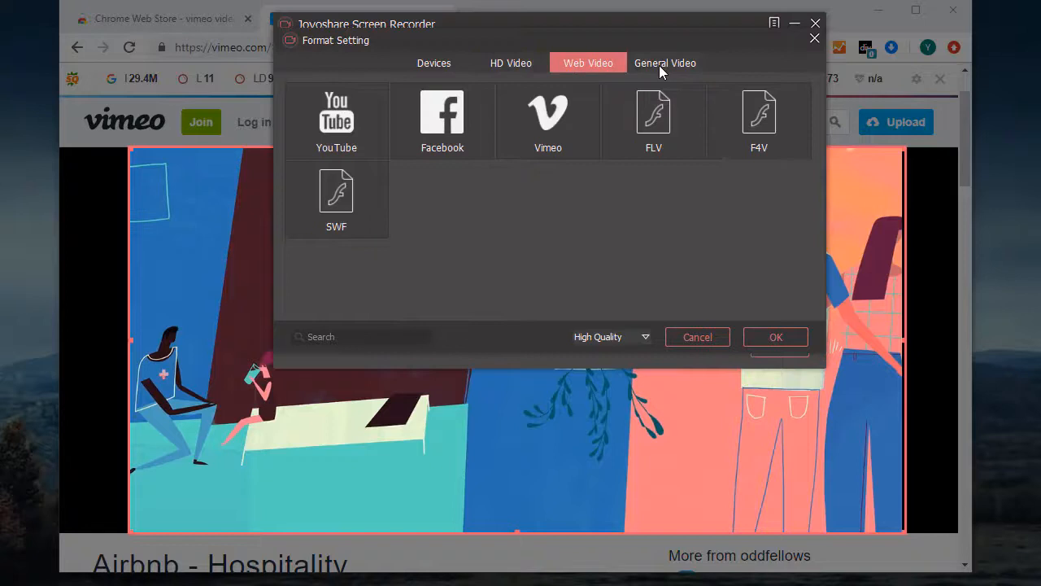
pyautogui.click(665, 62)
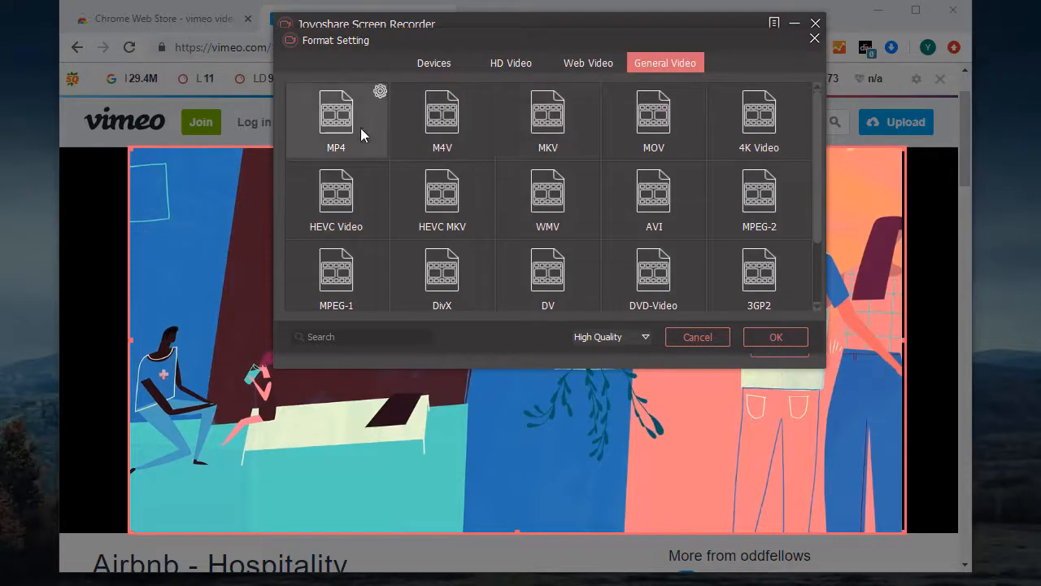
pyautogui.click(380, 91)
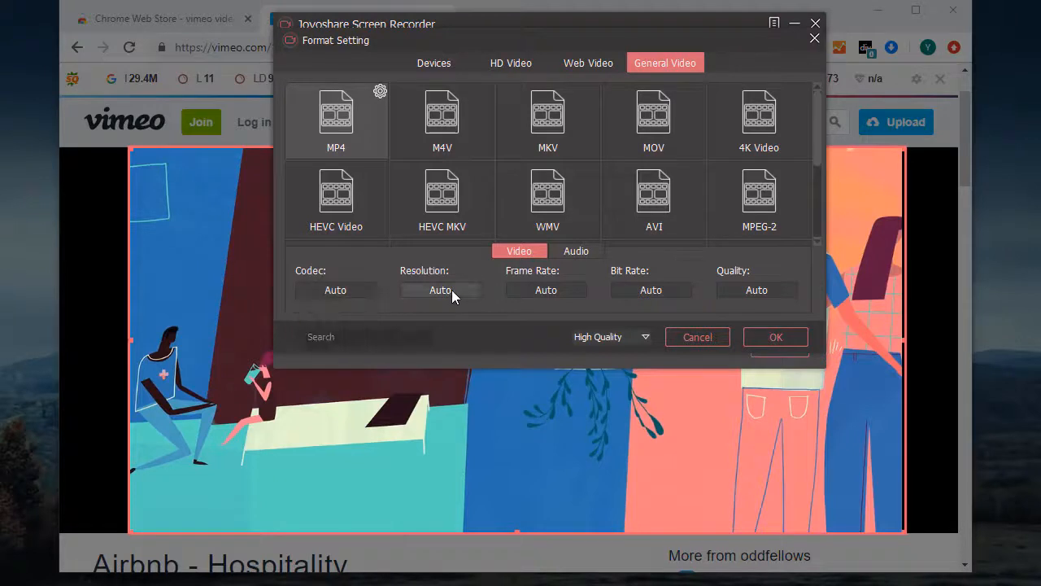
pyautogui.moveTo(679, 301)
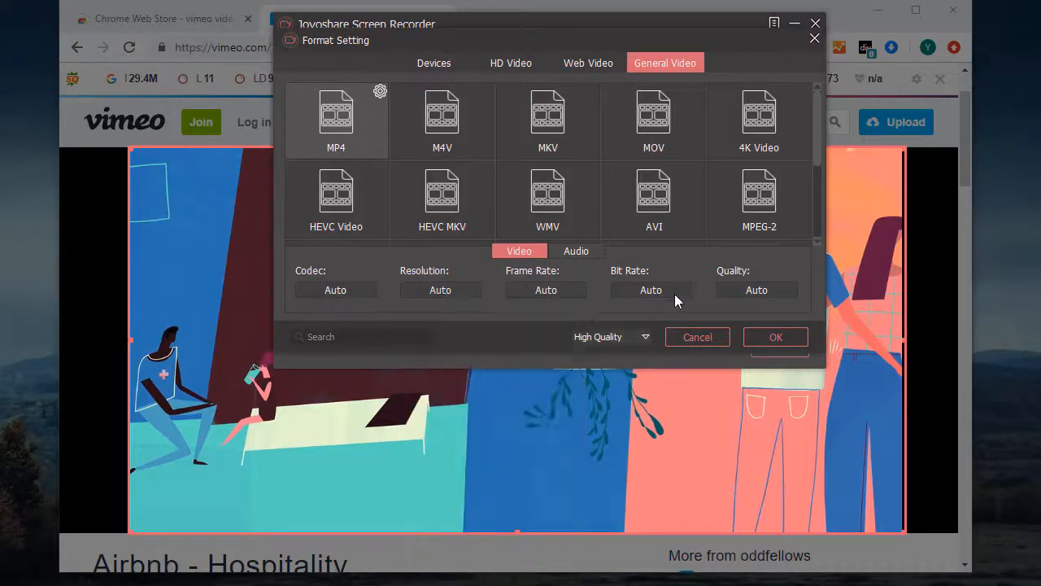
pyautogui.click(757, 289)
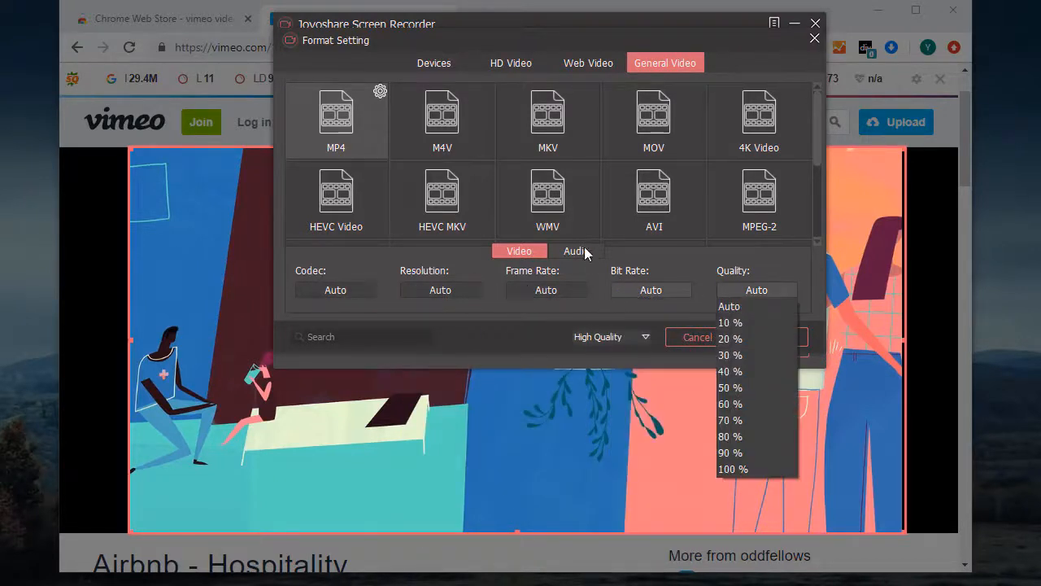
pyautogui.click(576, 250)
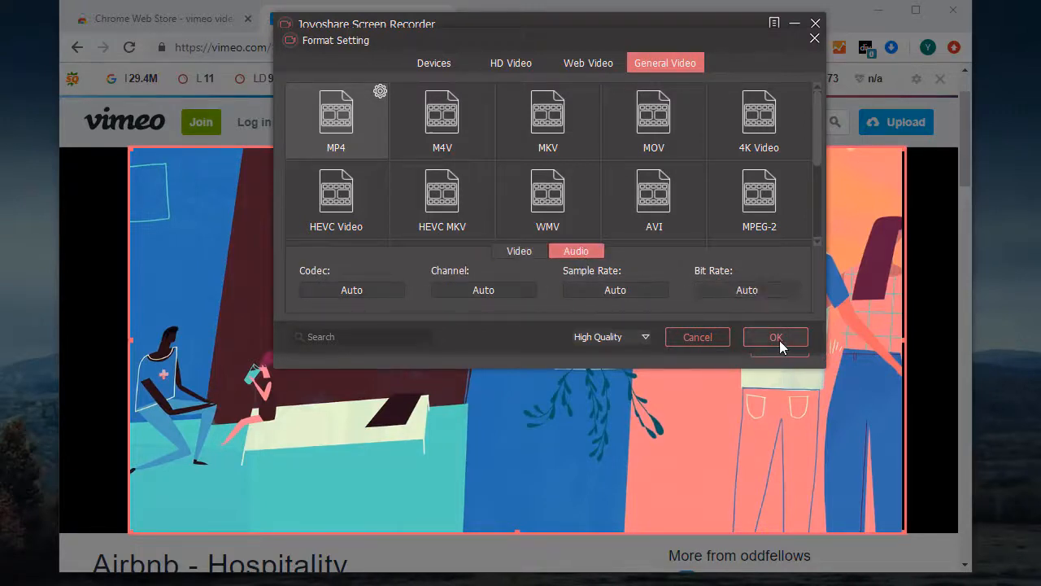
pyautogui.click(775, 337)
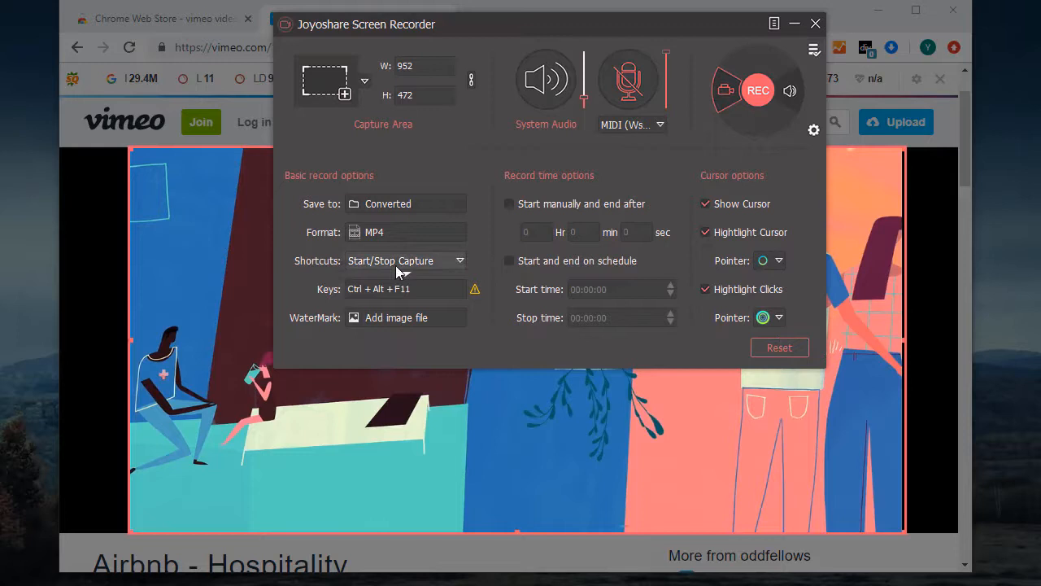
pyautogui.click(460, 261)
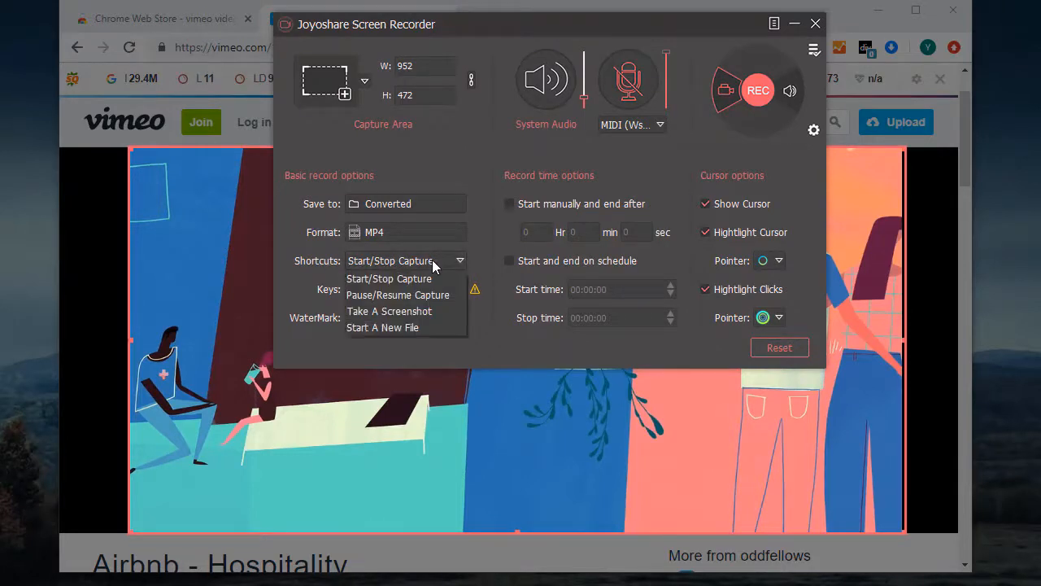
pyautogui.click(389, 279)
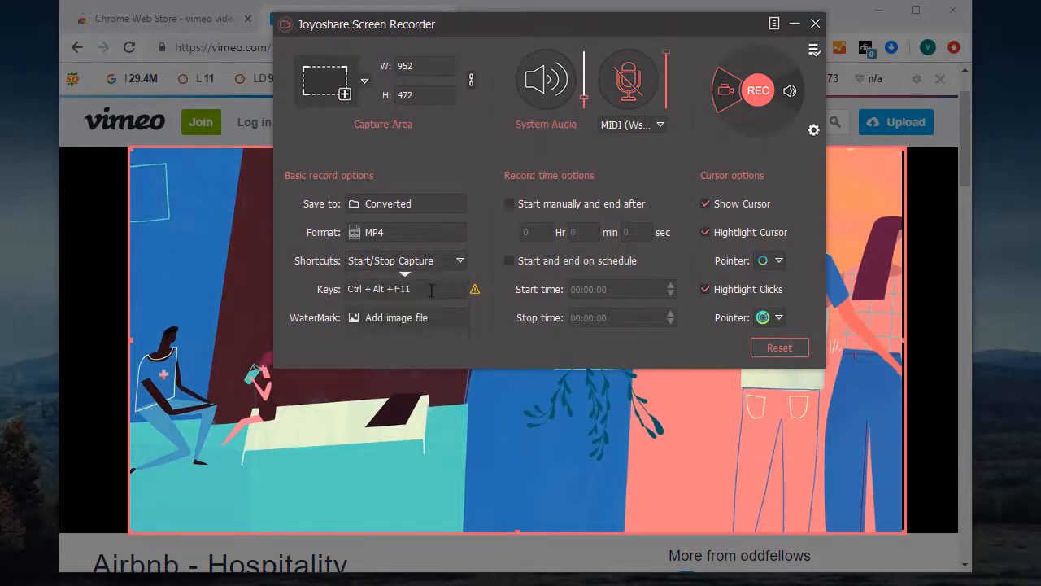
pyautogui.click(396, 317)
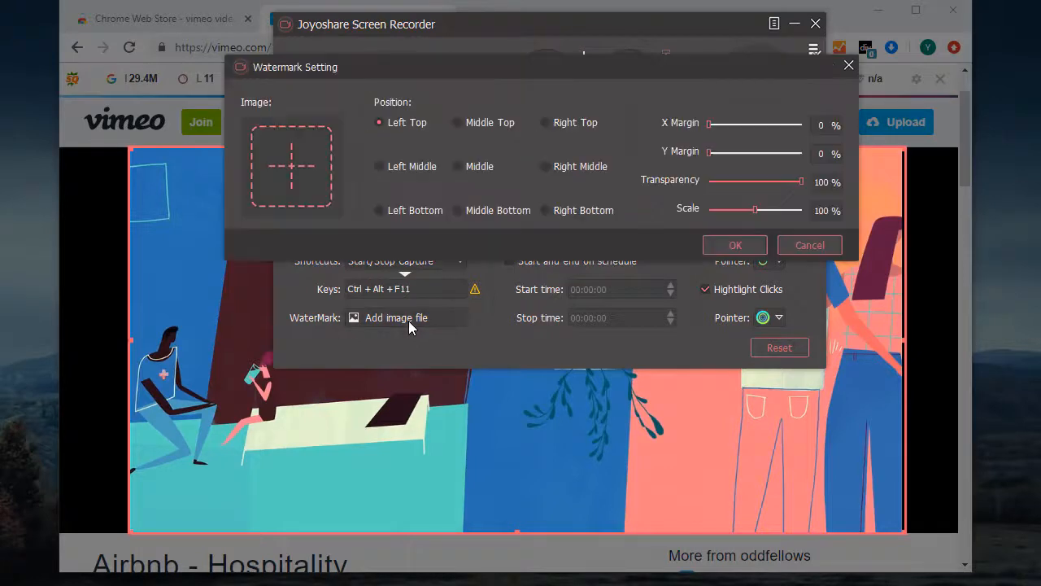
pyautogui.moveTo(849, 66)
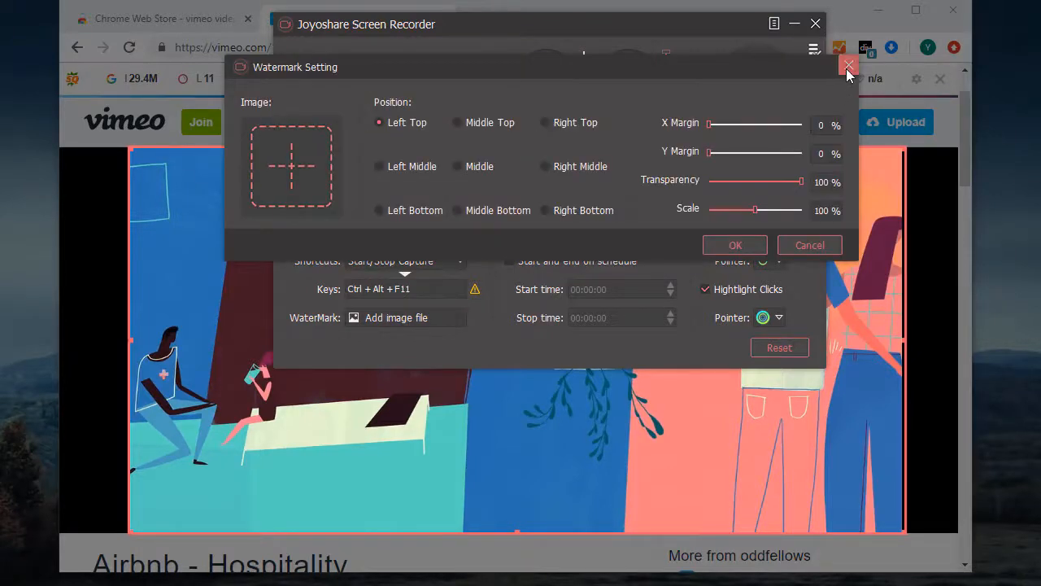
pyautogui.click(848, 65)
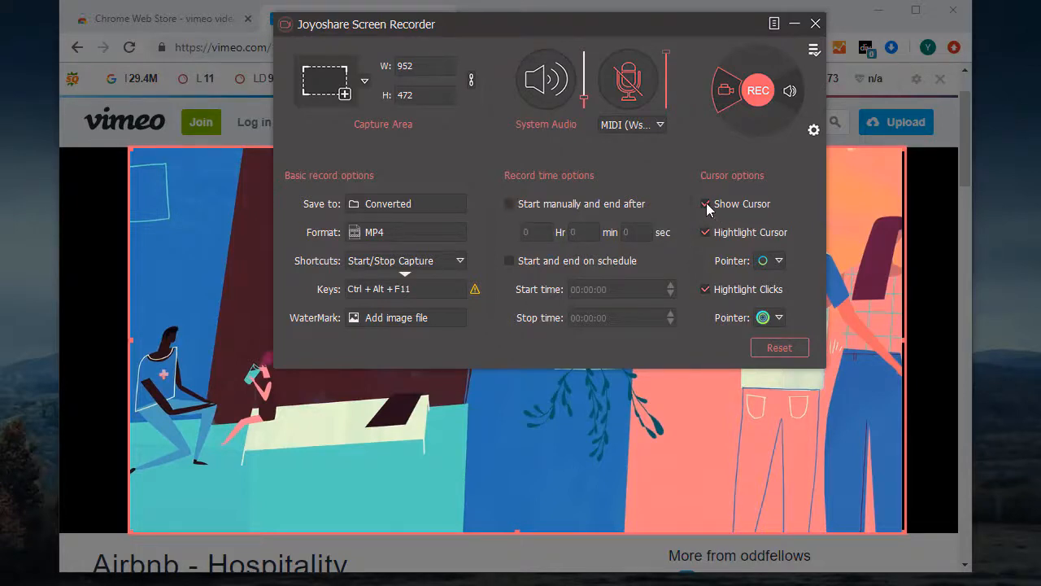
# - Uncheck Show Cursor and begin recording the framed video area
pyautogui.click(705, 204)
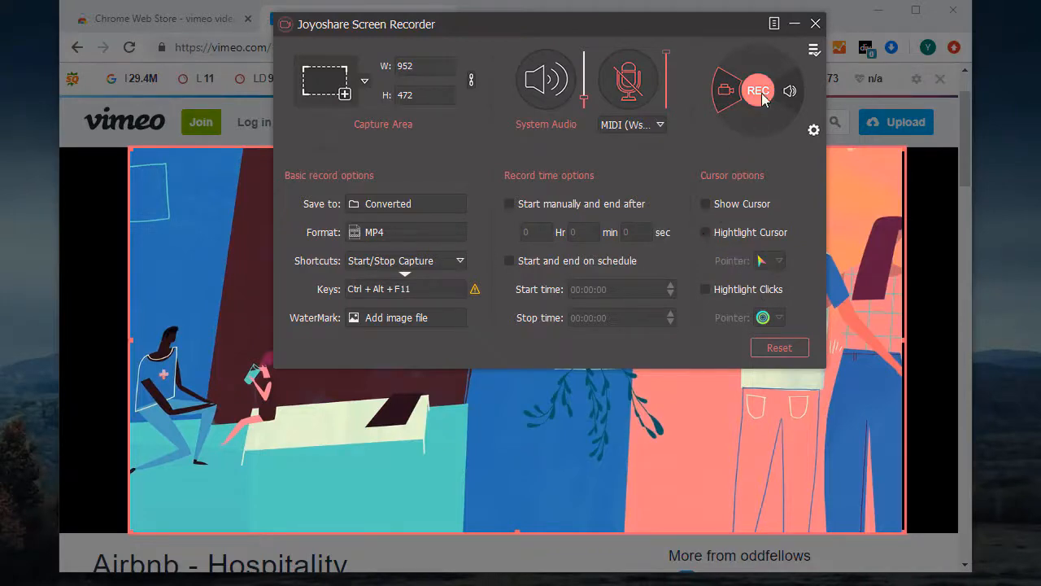
pyautogui.moveTo(757, 90)
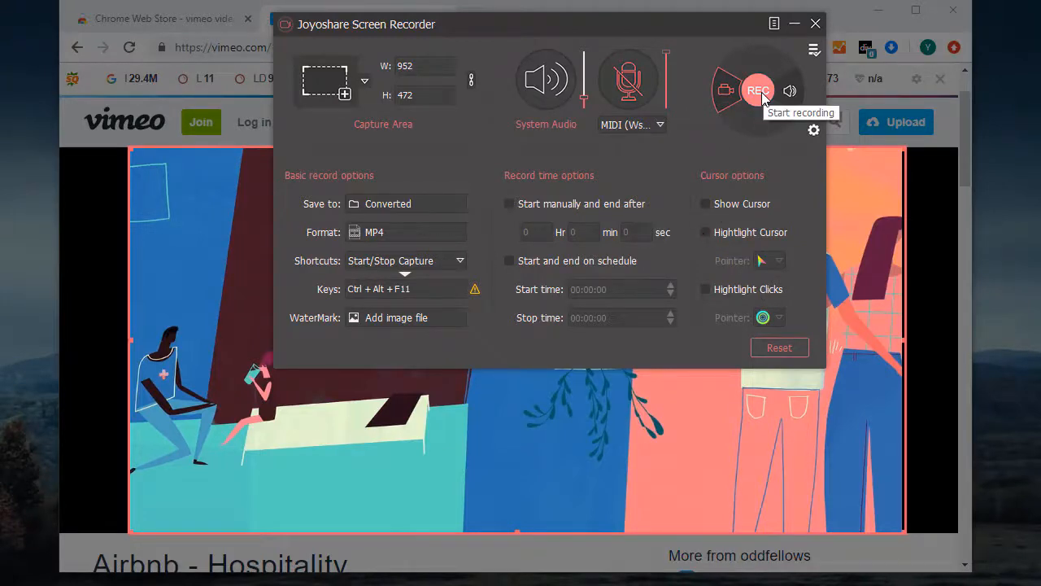
pyautogui.click(758, 91)
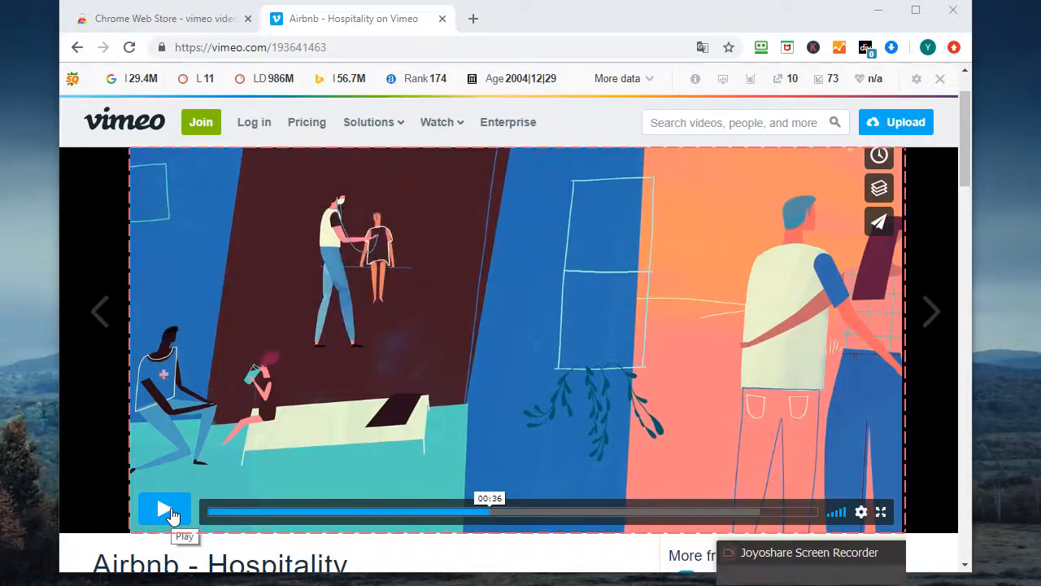
# - Play the Airbnb - Hospitality video in the Vimeo player during recording
pyautogui.click(165, 511)
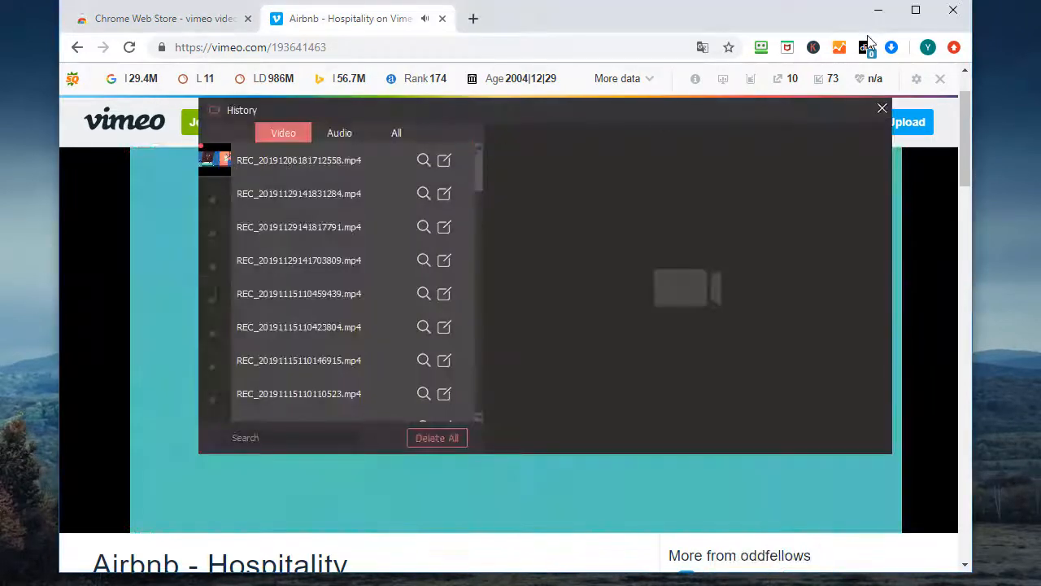
pyautogui.moveTo(878, 10)
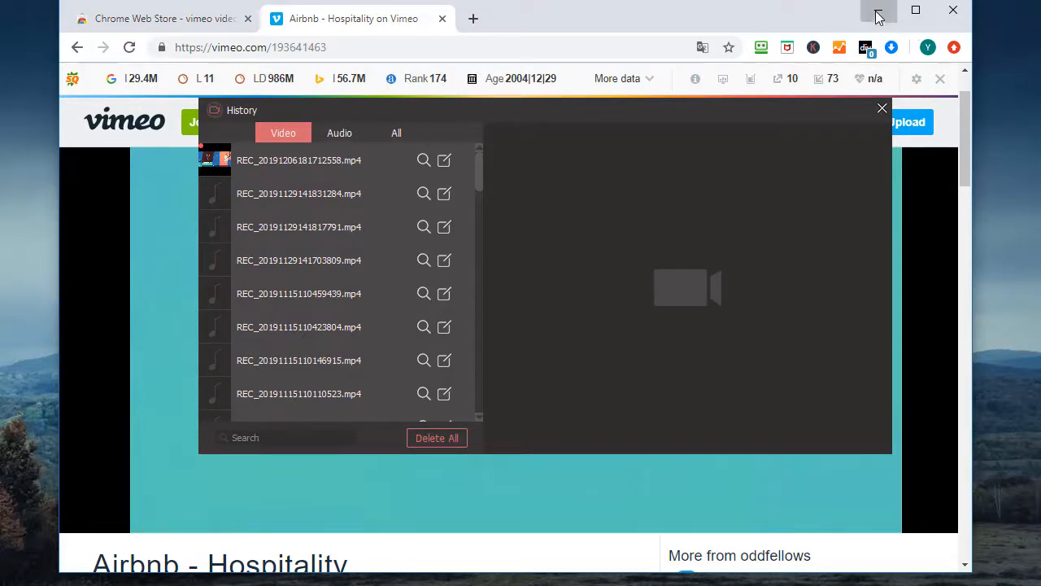
# - With Chrome minimized, preview the newest Airbnb MP4 capture in History and open it in Edit
pyautogui.click(878, 10)
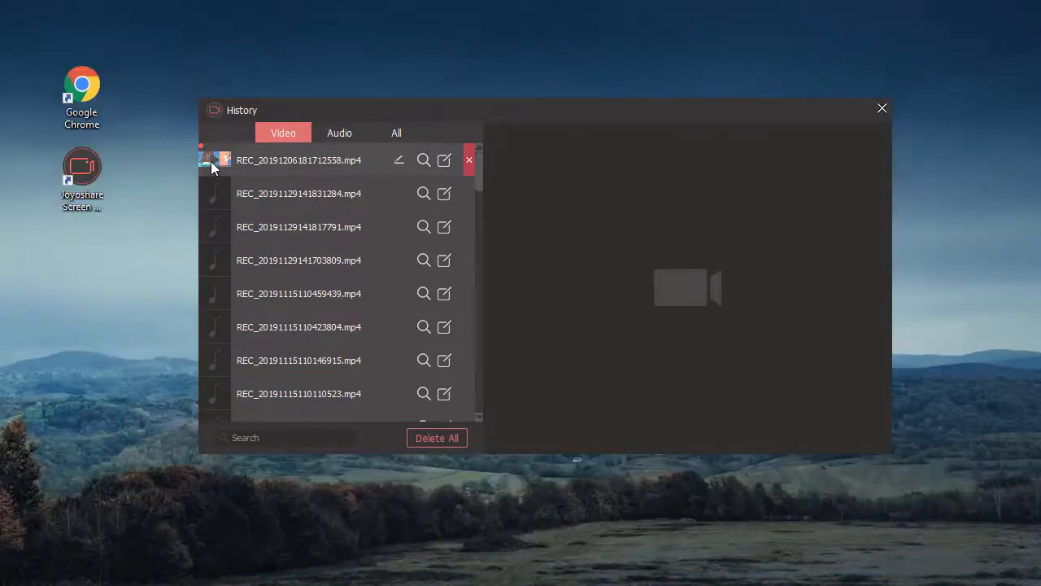
pyautogui.click(226, 159)
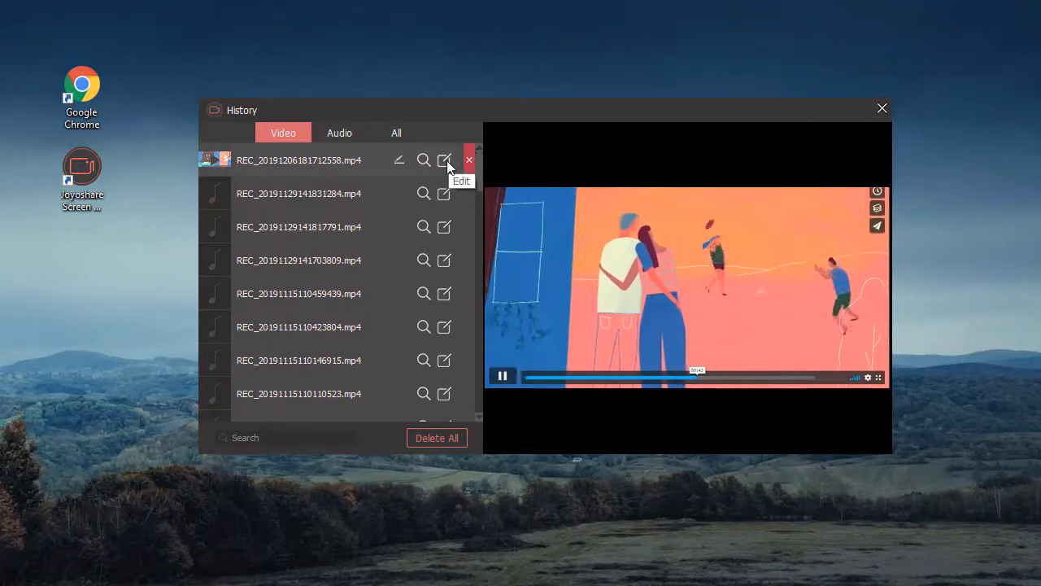
pyautogui.click(444, 160)
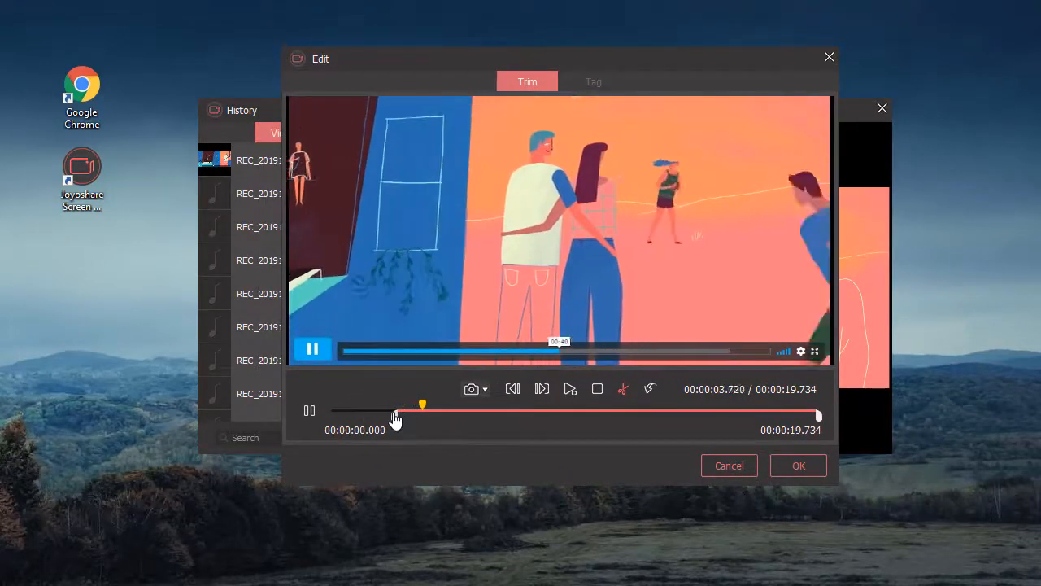
# - Adjust the Trim timeline, check the snapshot dropdown, then close the editor back to History
pyautogui.click(486, 389)
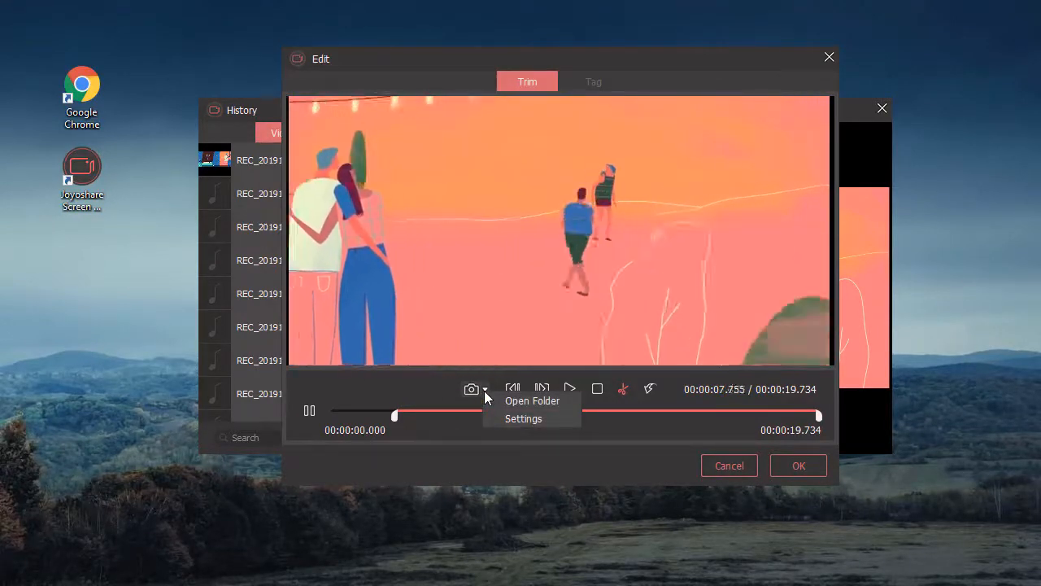
pyautogui.click(523, 419)
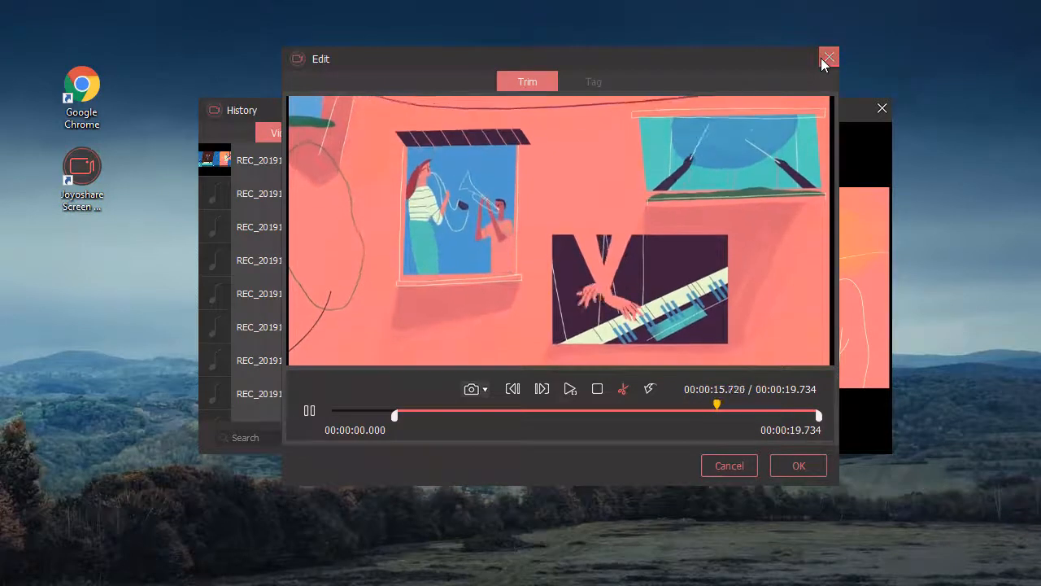
pyautogui.click(829, 58)
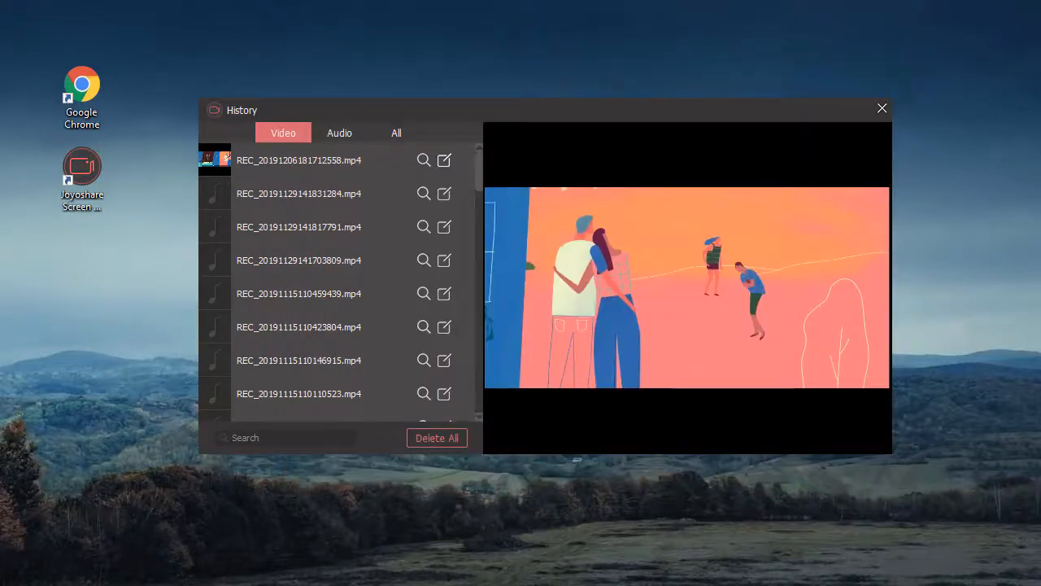